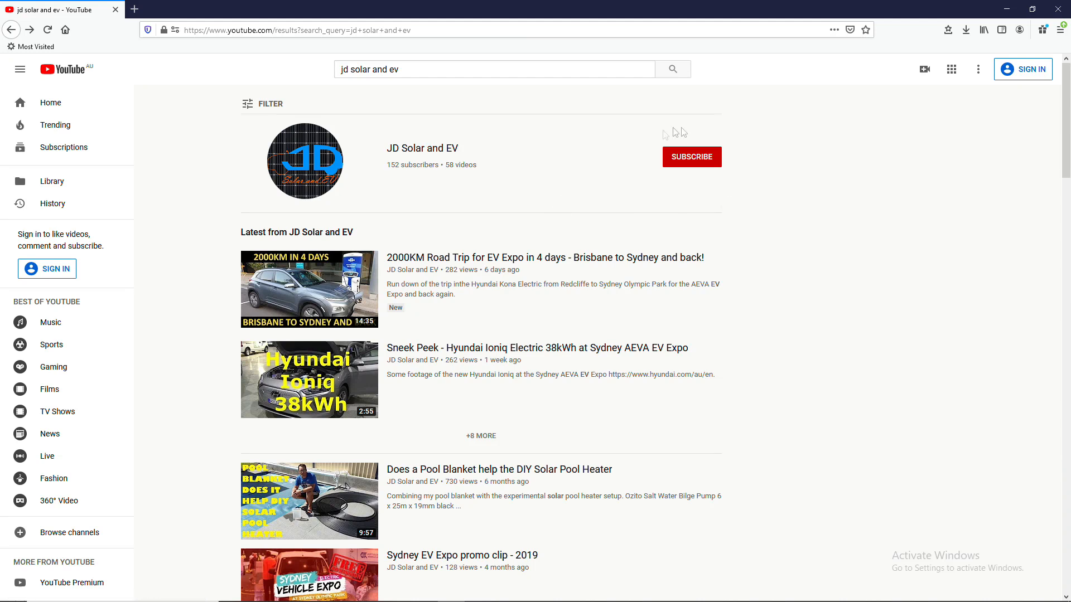
# Open the JD Solar and EV channel home page from the search results
pyautogui.click(421, 148)
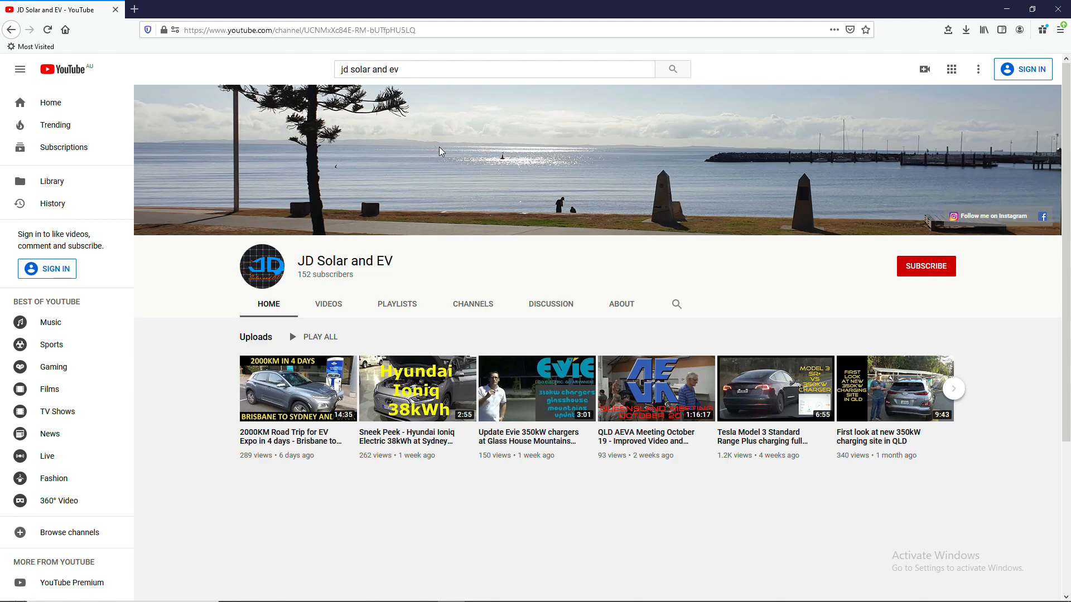
pyautogui.moveTo(943, 245)
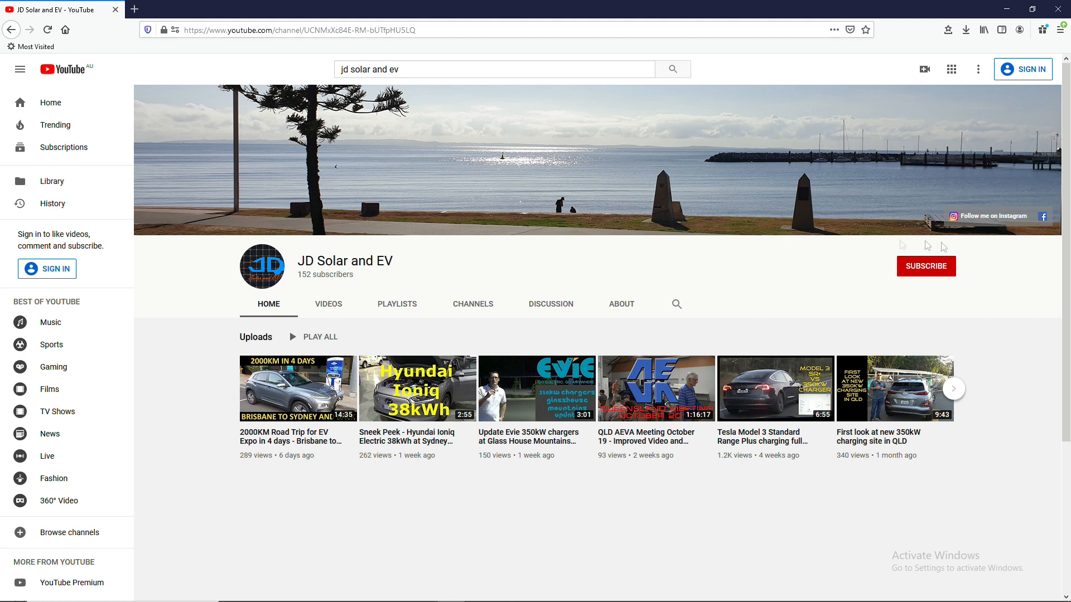
pyautogui.moveTo(872, 259)
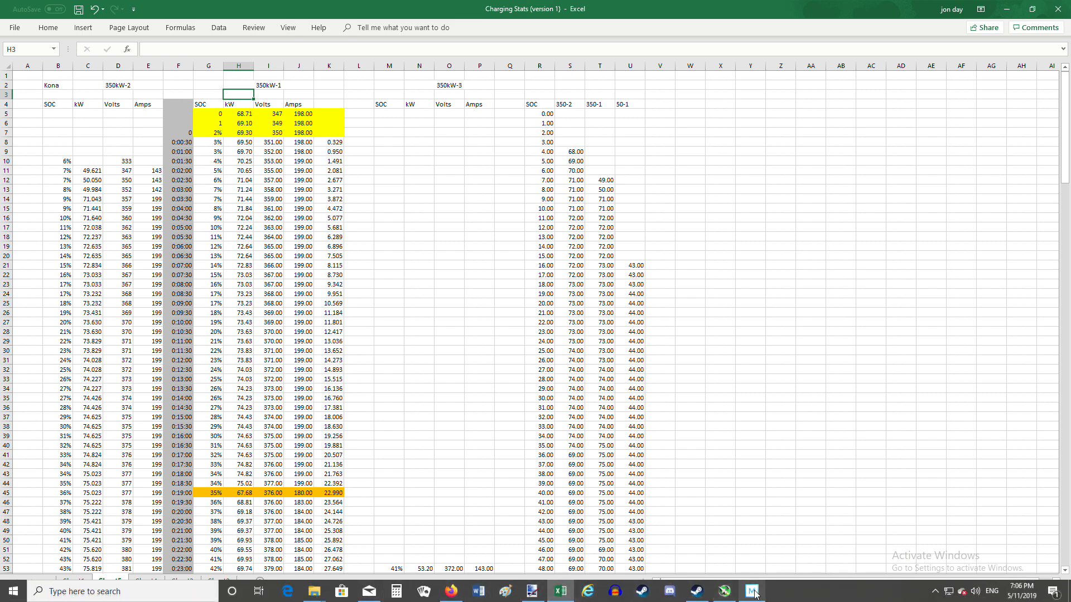
# Bring the Kona 350 charger-footage project forward in Movie Studio
pyautogui.click(752, 591)
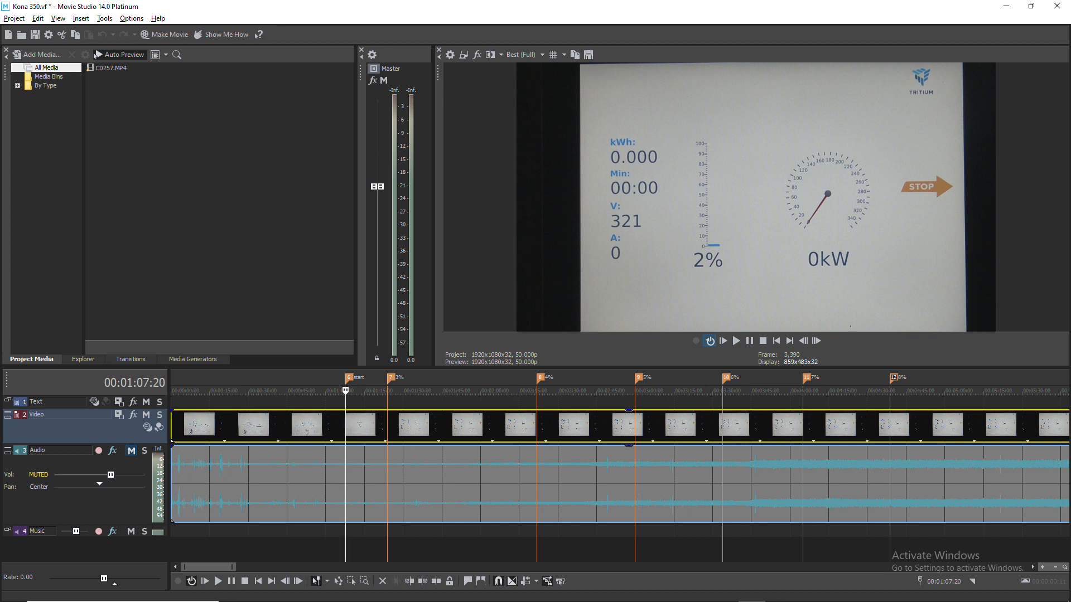
pyautogui.moveTo(546, 390)
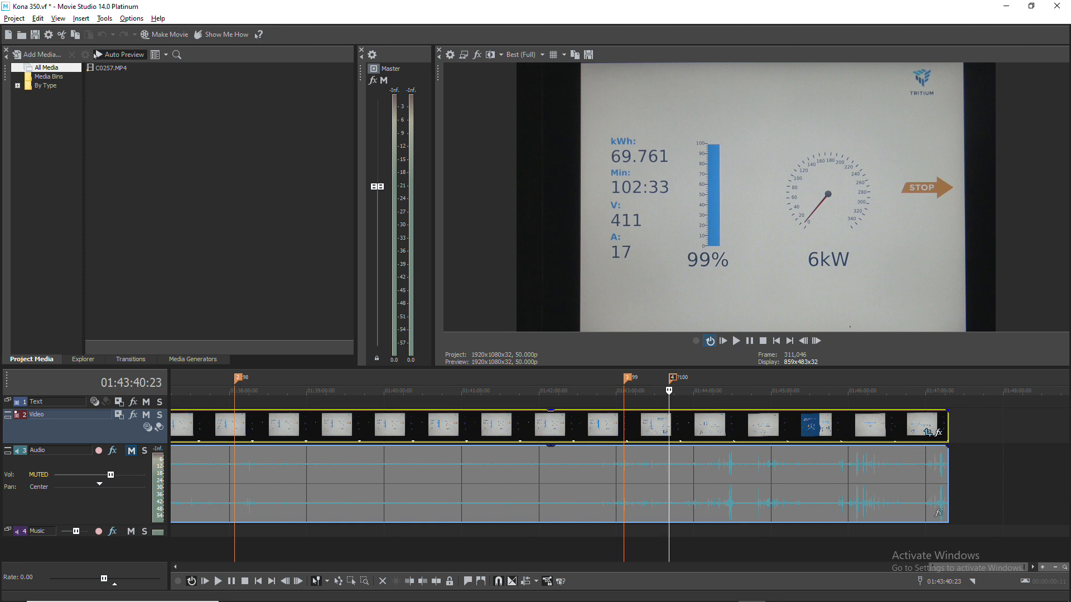
pyautogui.moveTo(937, 395)
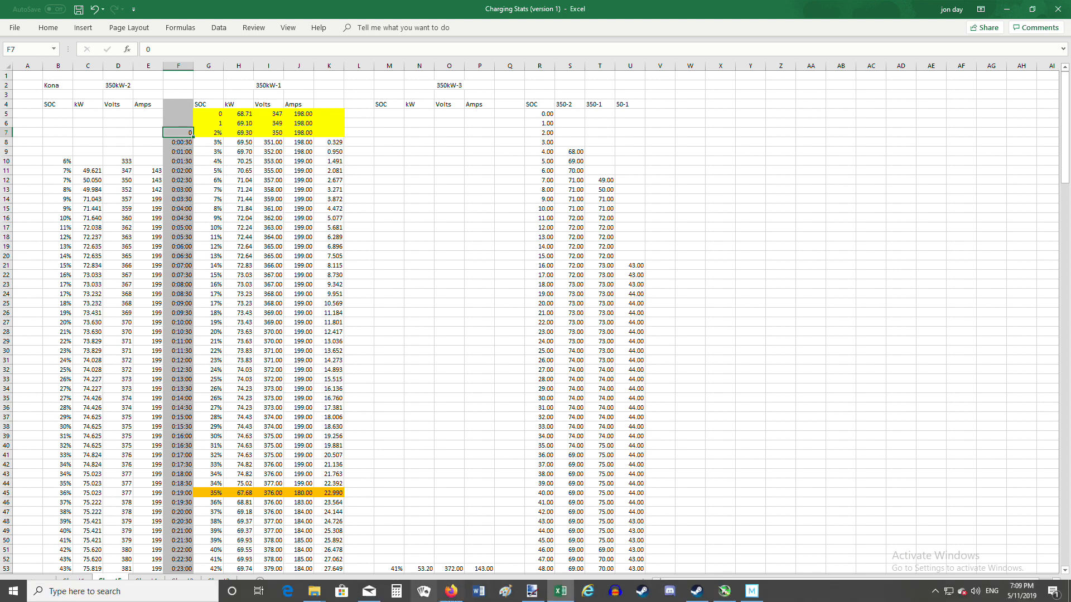
# Compare the 07:30 elapsed time in F22 and 15% charge in G22 with the charger footage
pyautogui.click(752, 591)
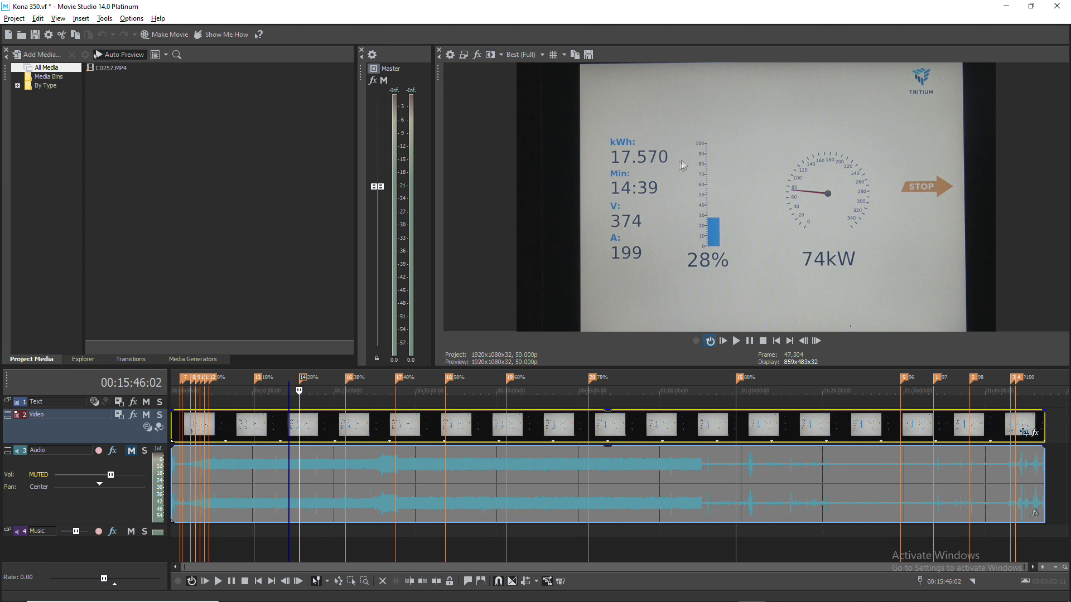
pyautogui.moveTo(641, 228)
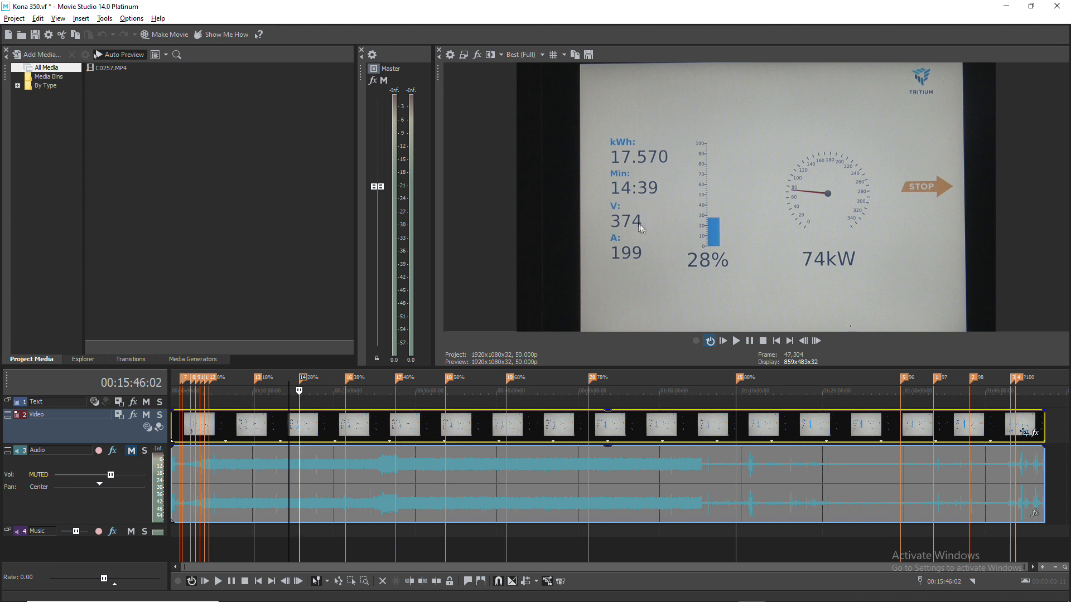
pyautogui.moveTo(703, 268)
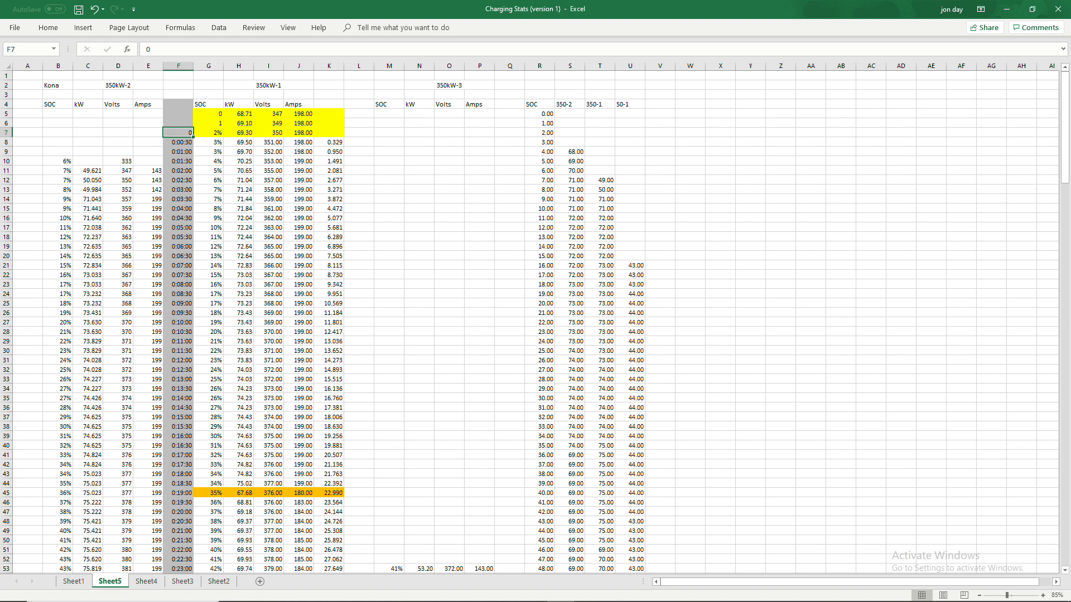
pyautogui.click(183, 291)
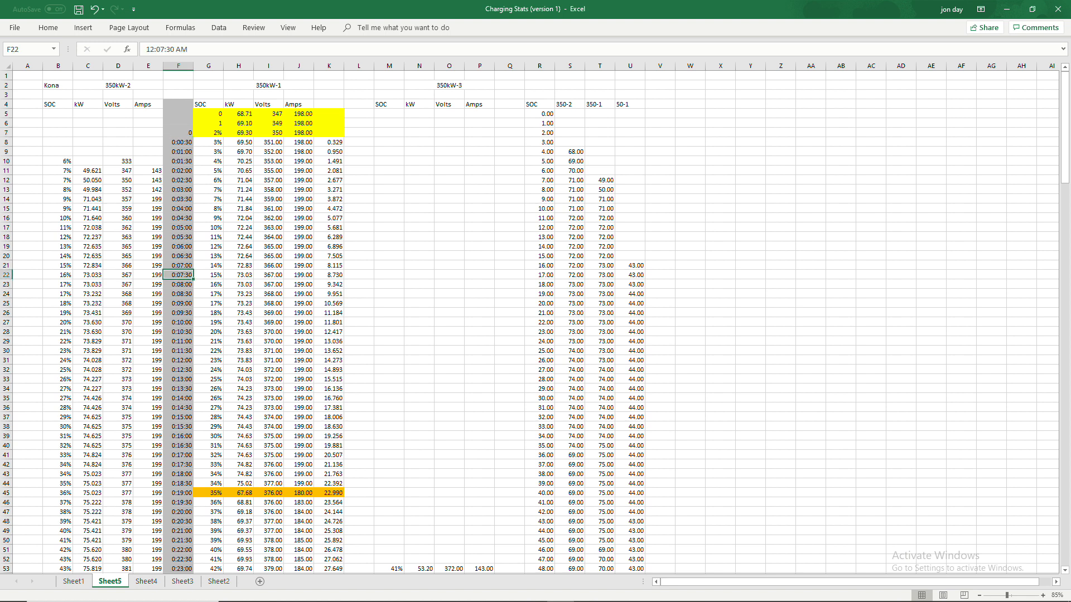
pyautogui.click(207, 275)
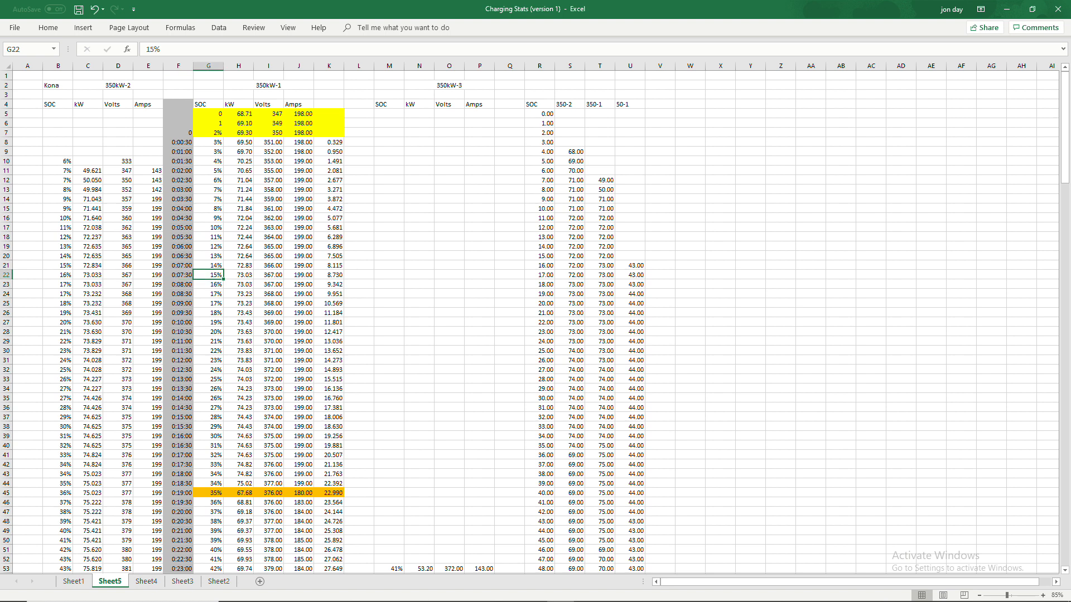
pyautogui.moveTo(750, 601)
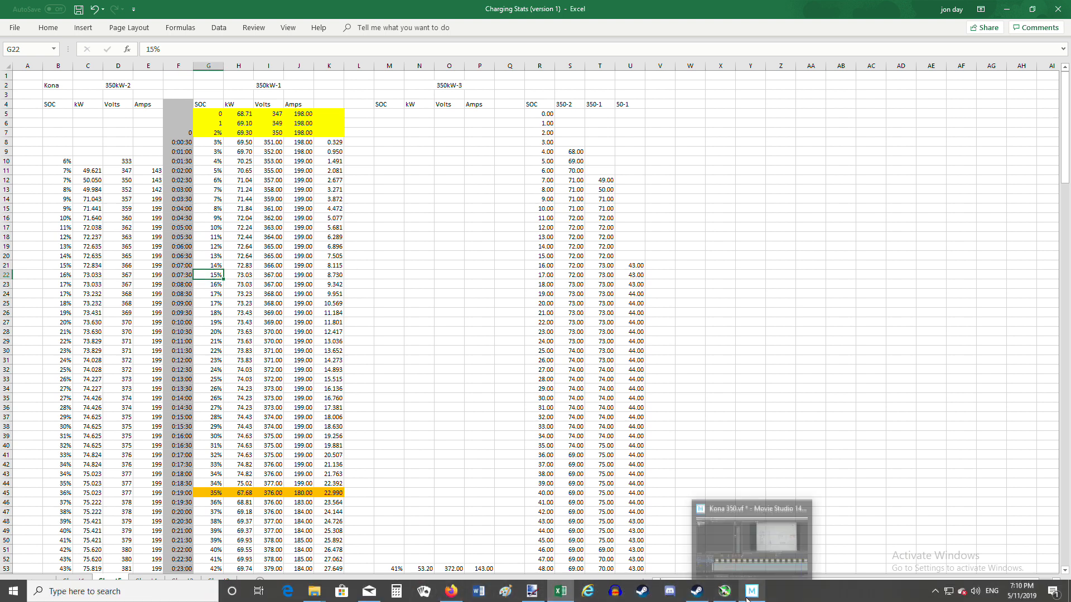
pyautogui.click(752, 591)
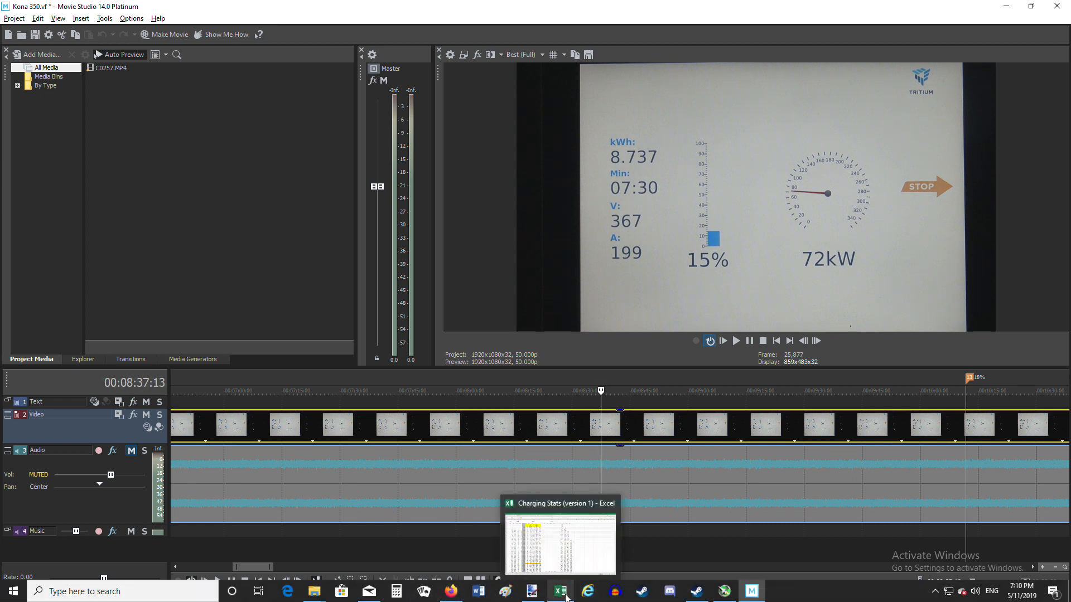
# Mark the 15% row's readings G22:K22 and view the matching 07:30, 15% charger frame
pyautogui.click(559, 591)
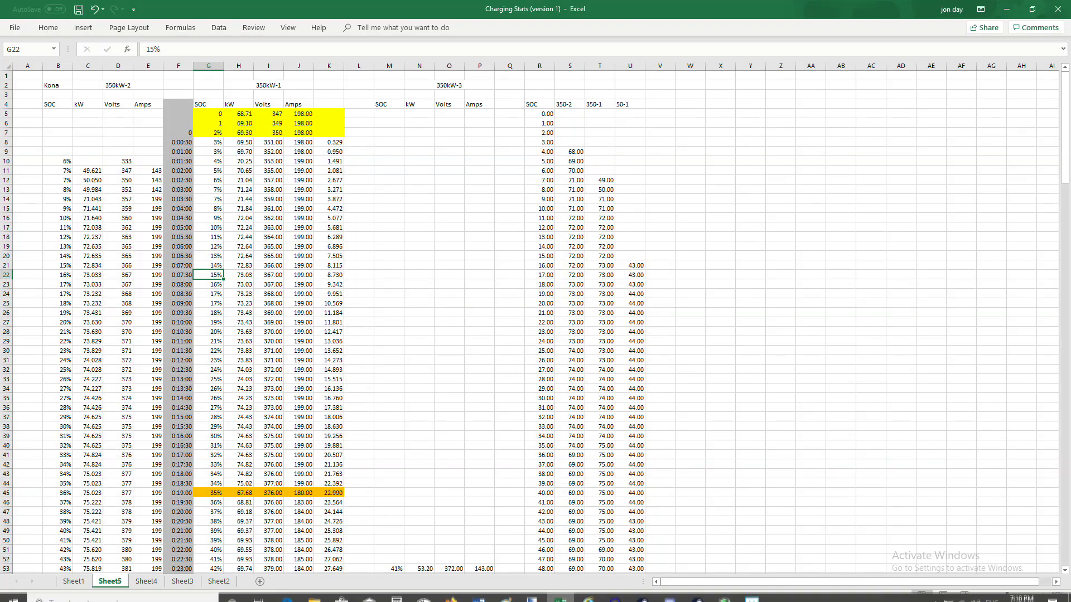
pyautogui.moveTo(209, 275); pyautogui.dragTo(328, 274)
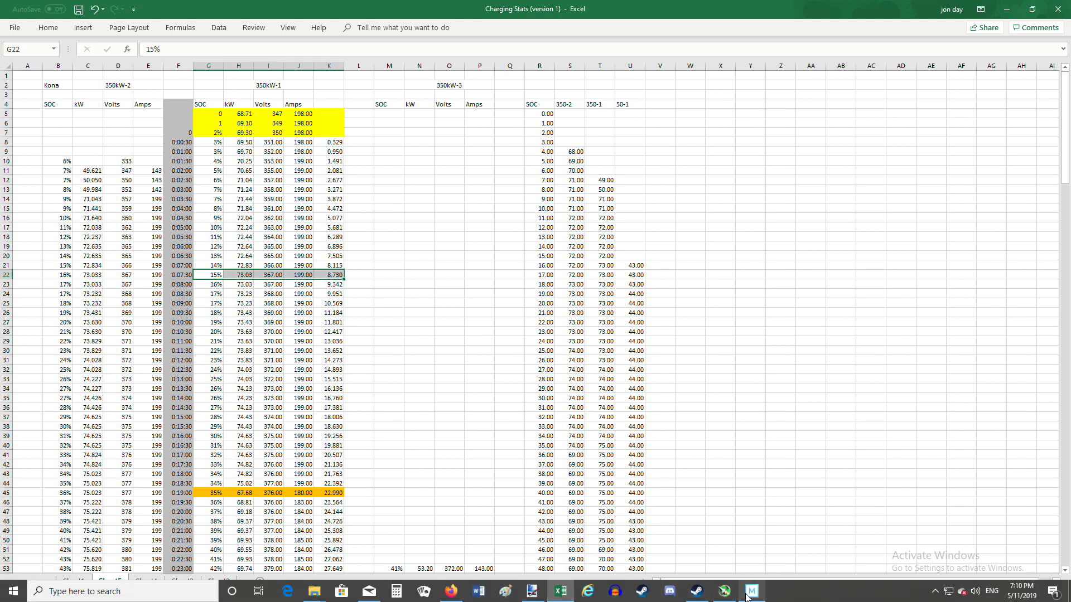
pyautogui.click(751, 591)
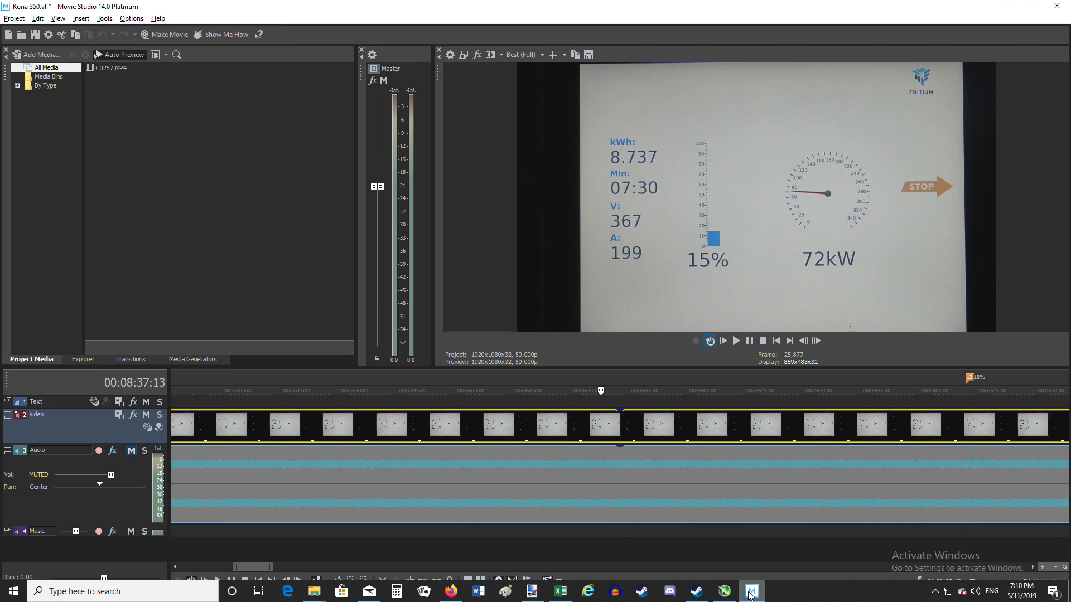
# Scroll Sheet5's charge logs down to their final rows and select a cell there
pyautogui.click(560, 590)
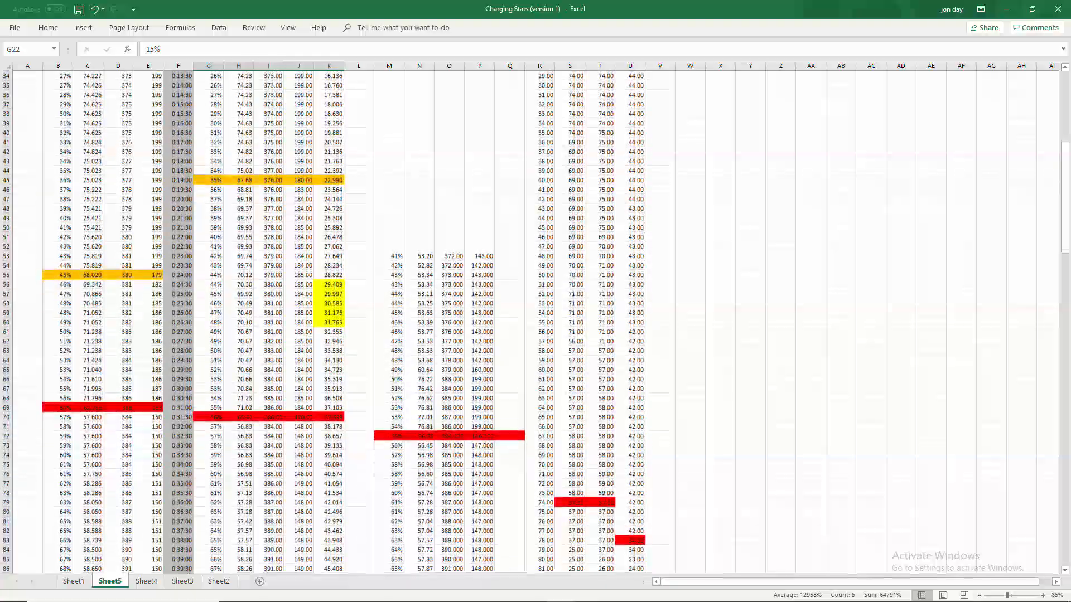
pyautogui.scroll(-3)
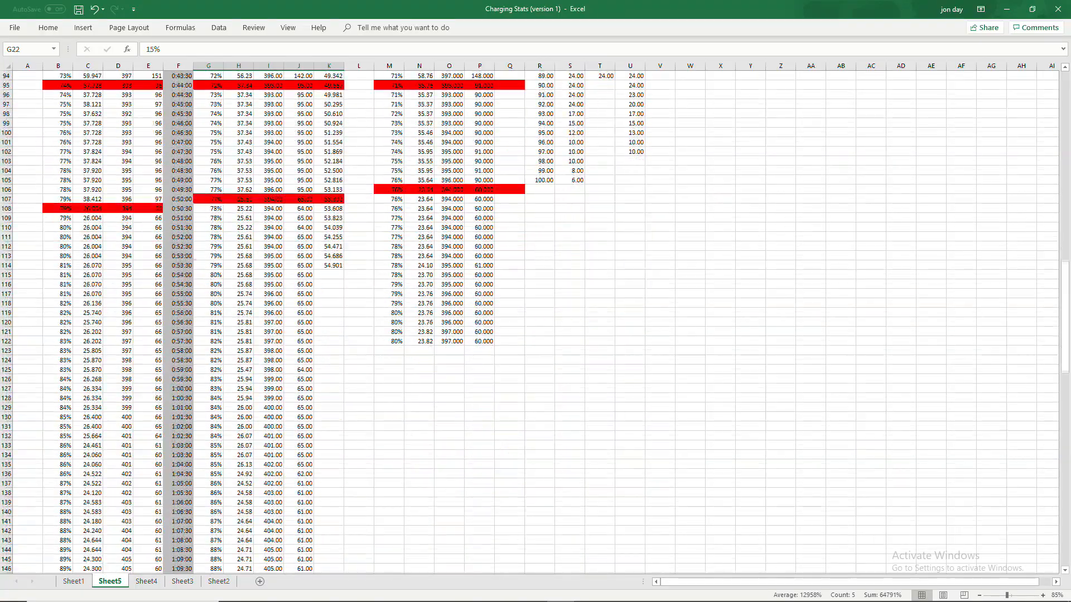
pyautogui.scroll(-3)
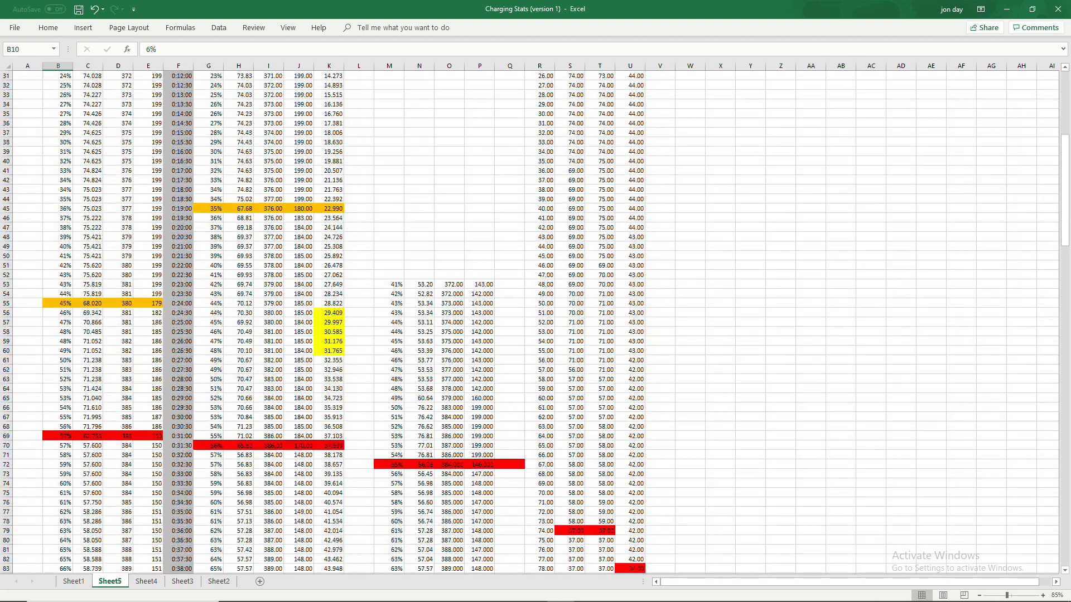
pyautogui.scroll(-3)
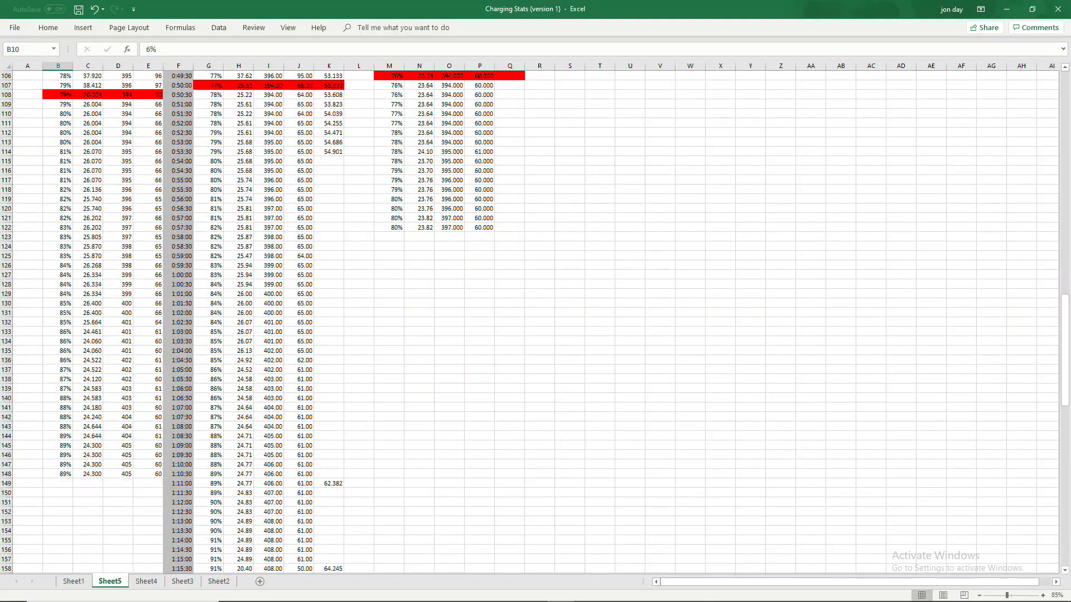
pyautogui.click(53, 473)
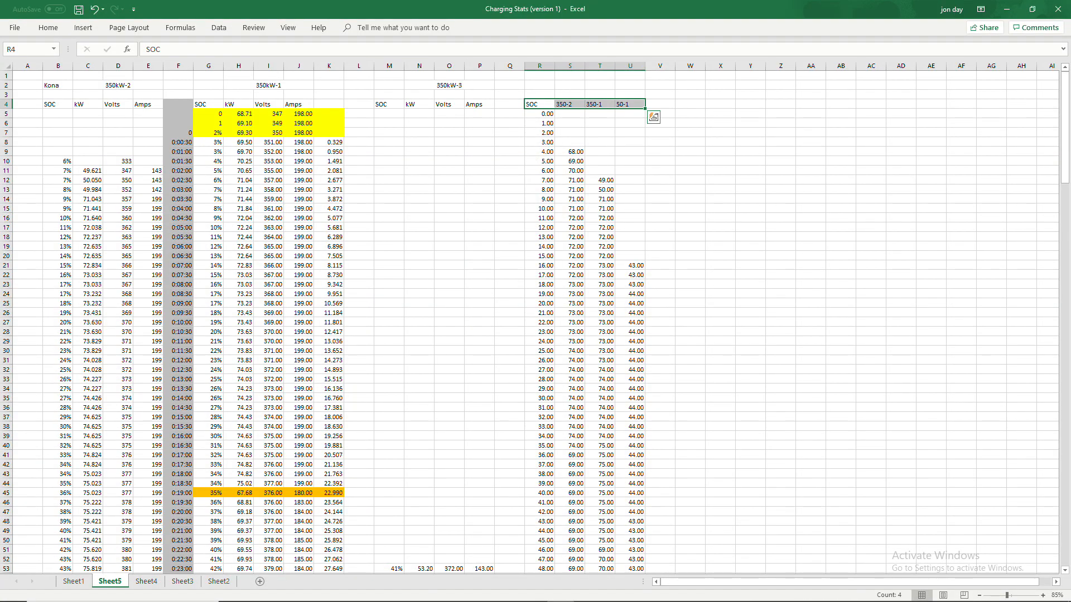
pyautogui.moveTo(539, 113); pyautogui.dragTo(539, 492)
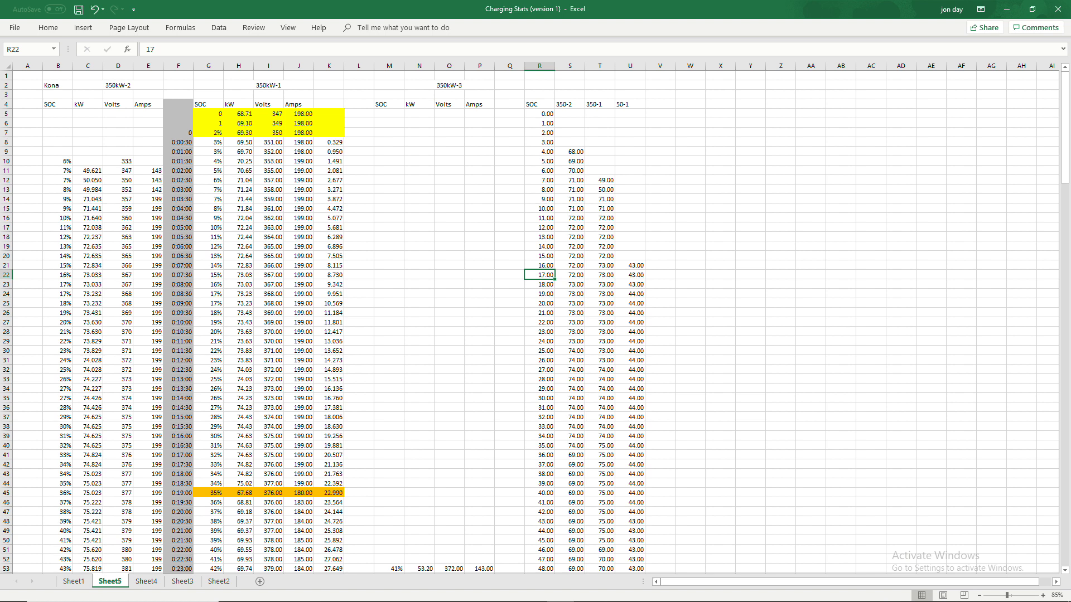
pyautogui.click(570, 151)
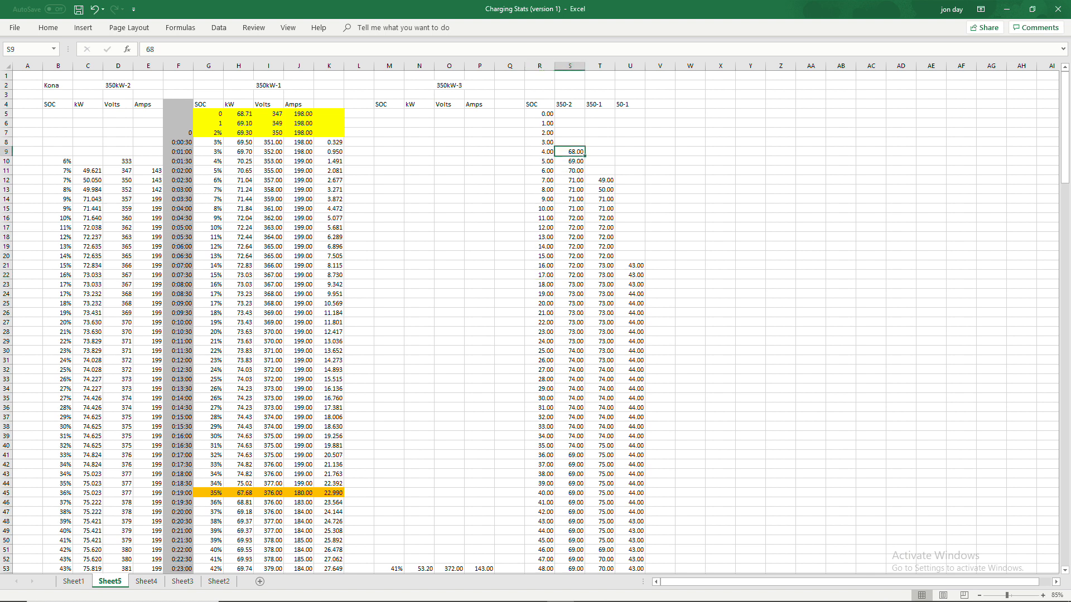
pyautogui.click(570, 228)
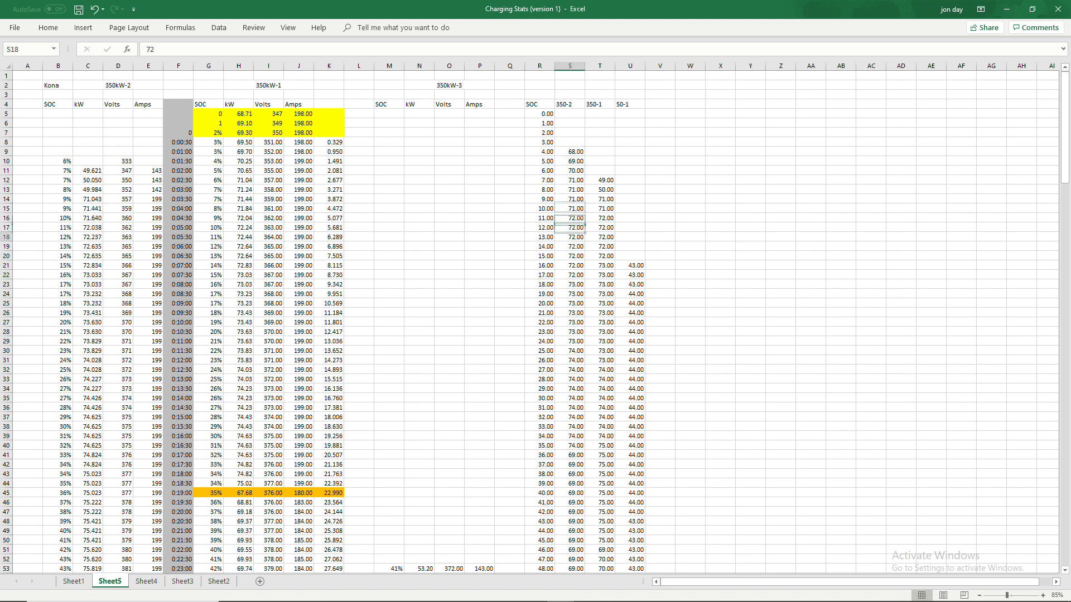
pyautogui.click(571, 284)
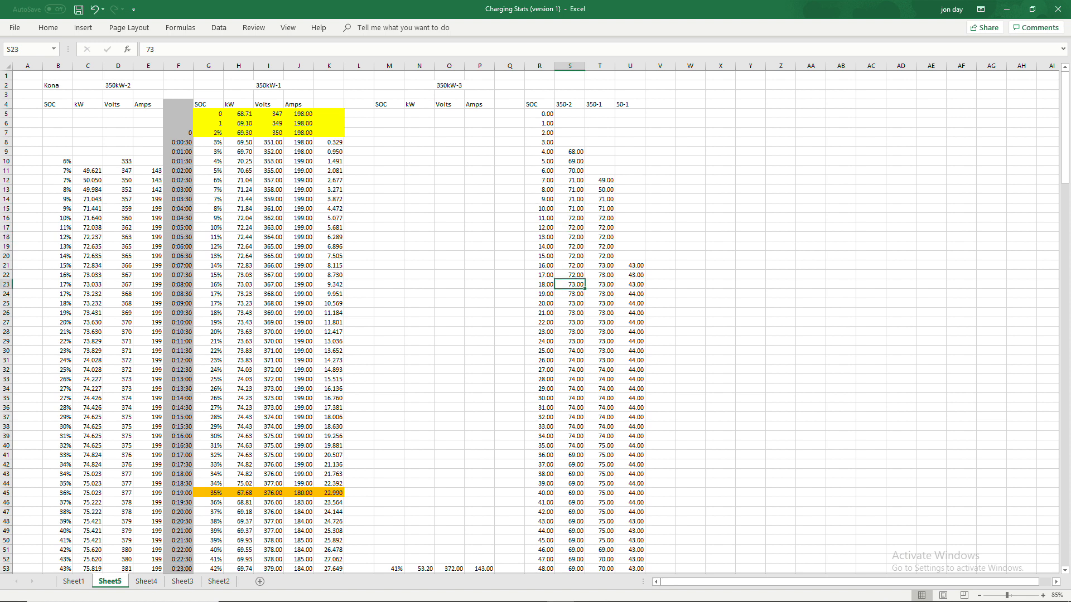
pyautogui.moveTo(571, 152); pyautogui.dragTo(571, 209)
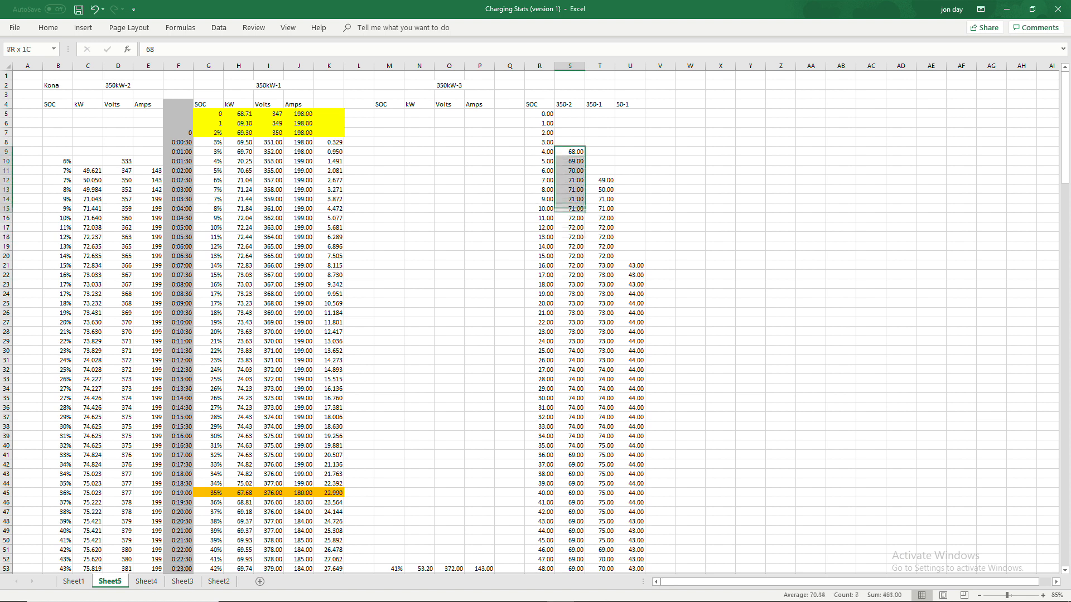
pyautogui.click(570, 151)
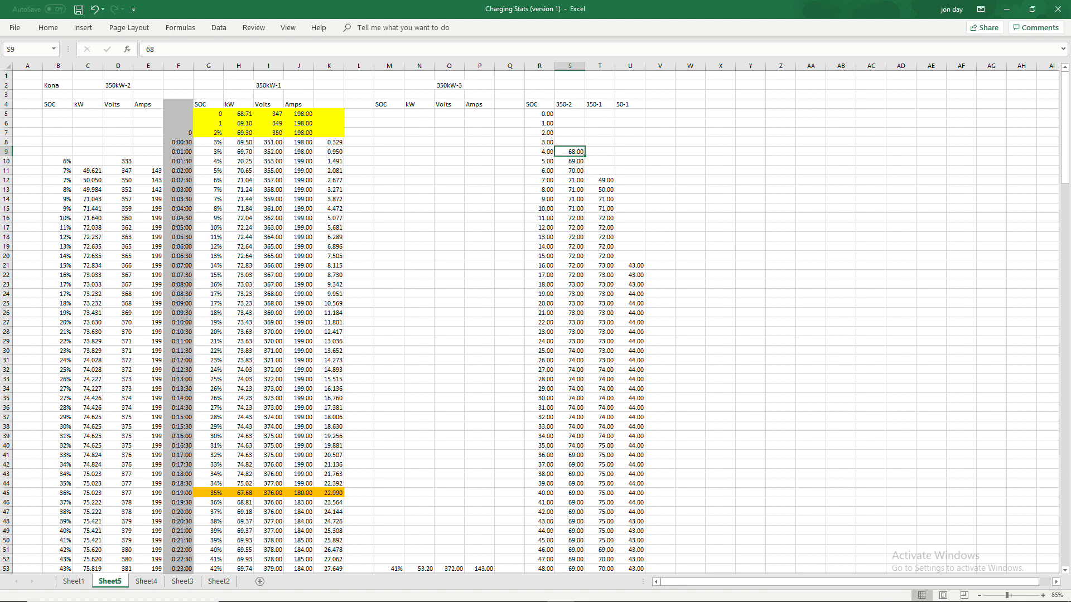
pyautogui.moveTo(599, 181); pyautogui.dragTo(599, 265)
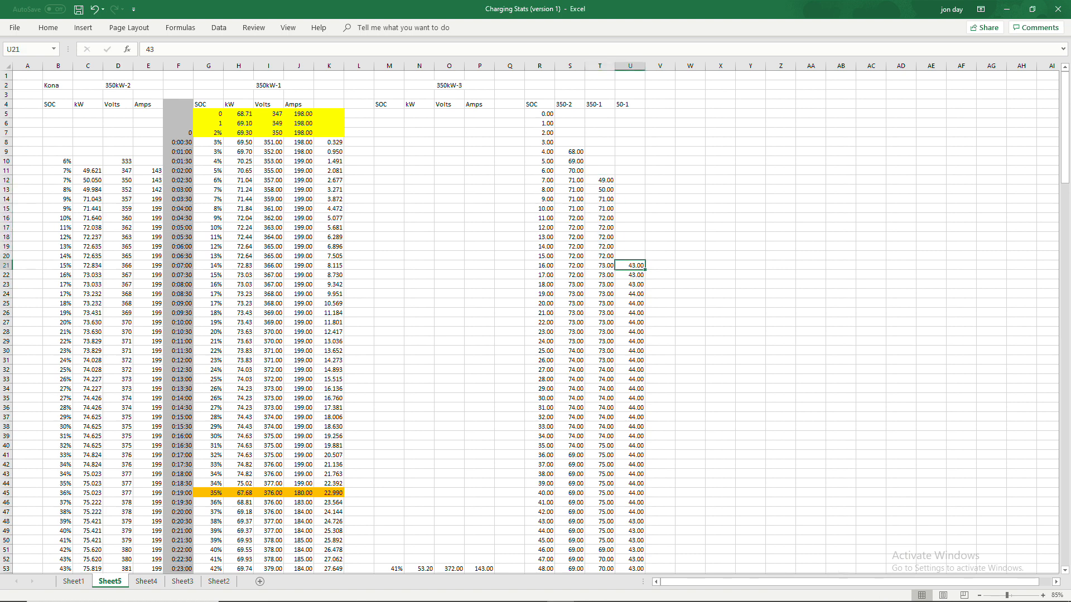
pyautogui.scroll(-3)
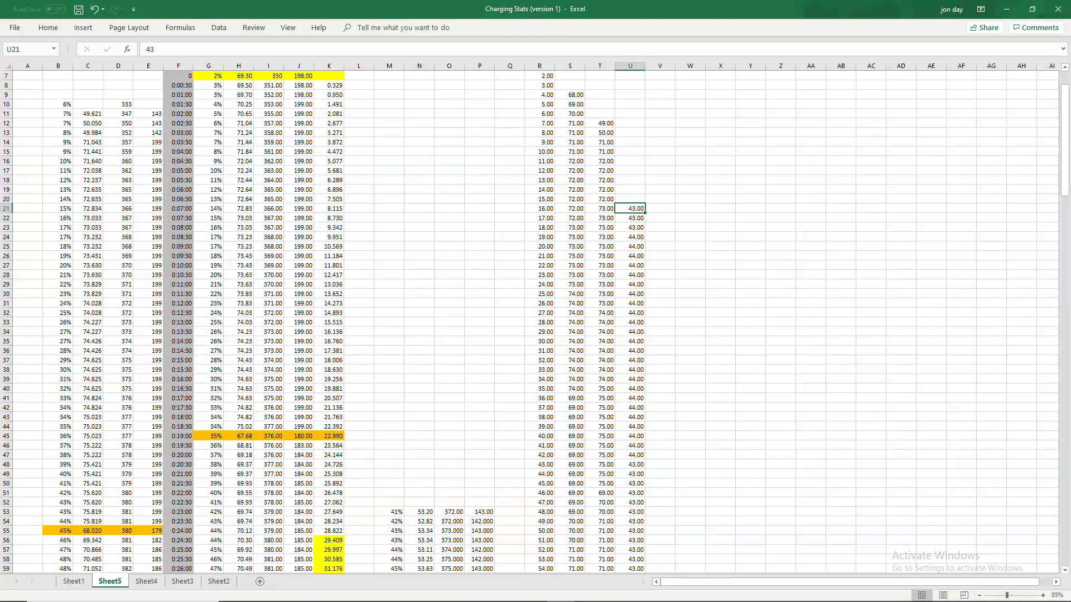
pyautogui.scroll(-3)
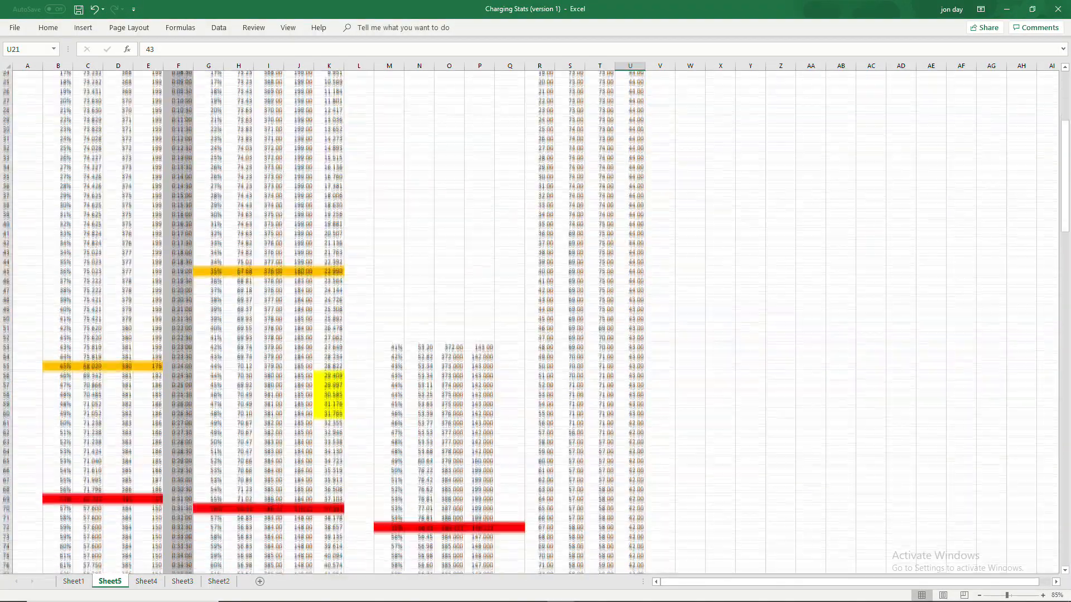
pyautogui.scroll(-3)
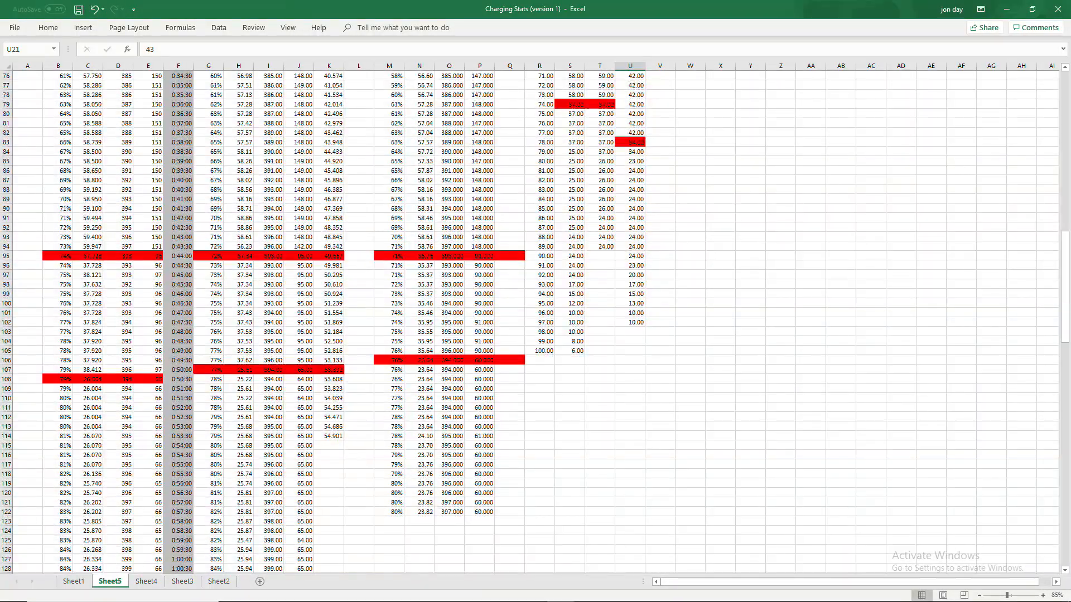
pyautogui.click(630, 322)
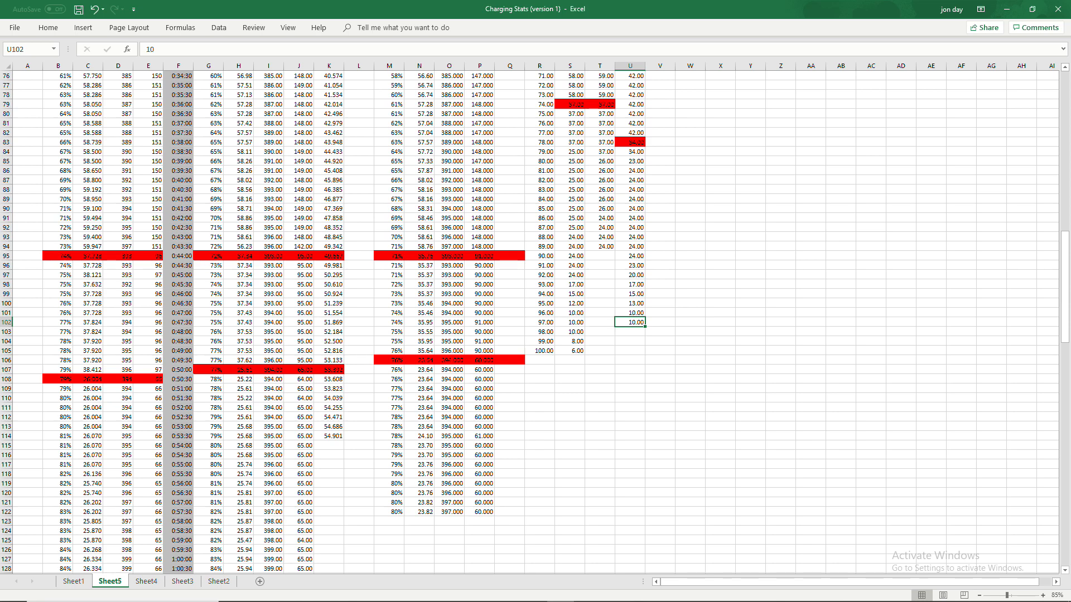
pyautogui.scroll(3)
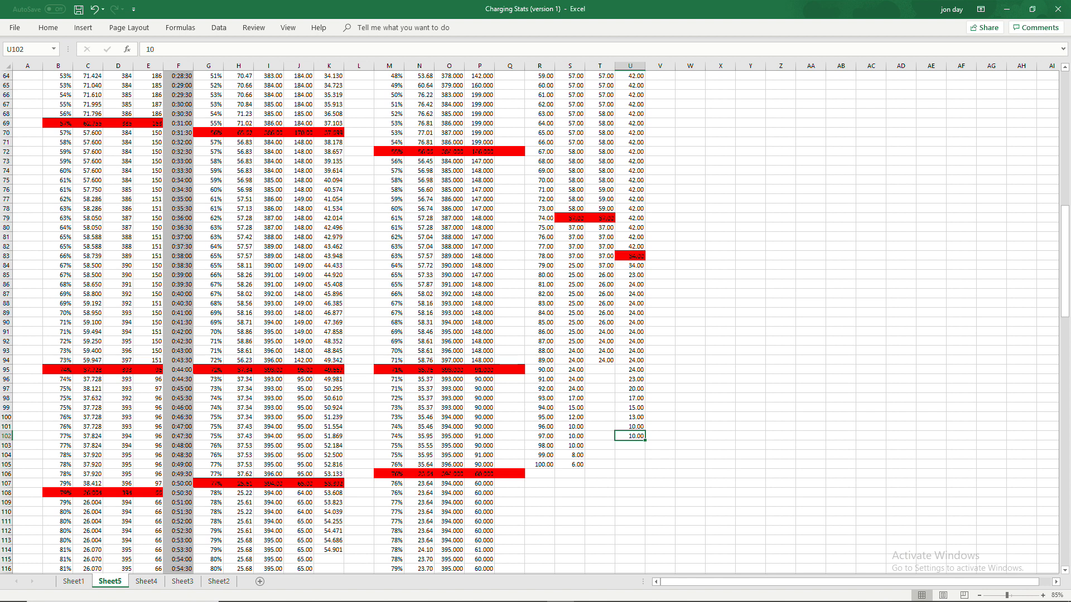
pyautogui.moveTo(149, 582)
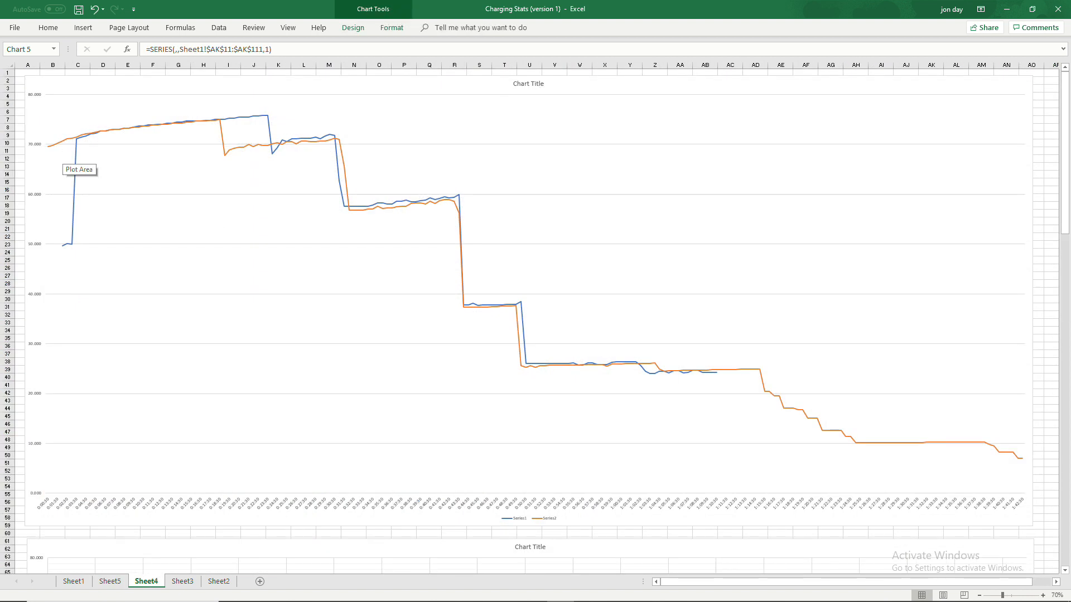
pyautogui.moveTo(220, 127)
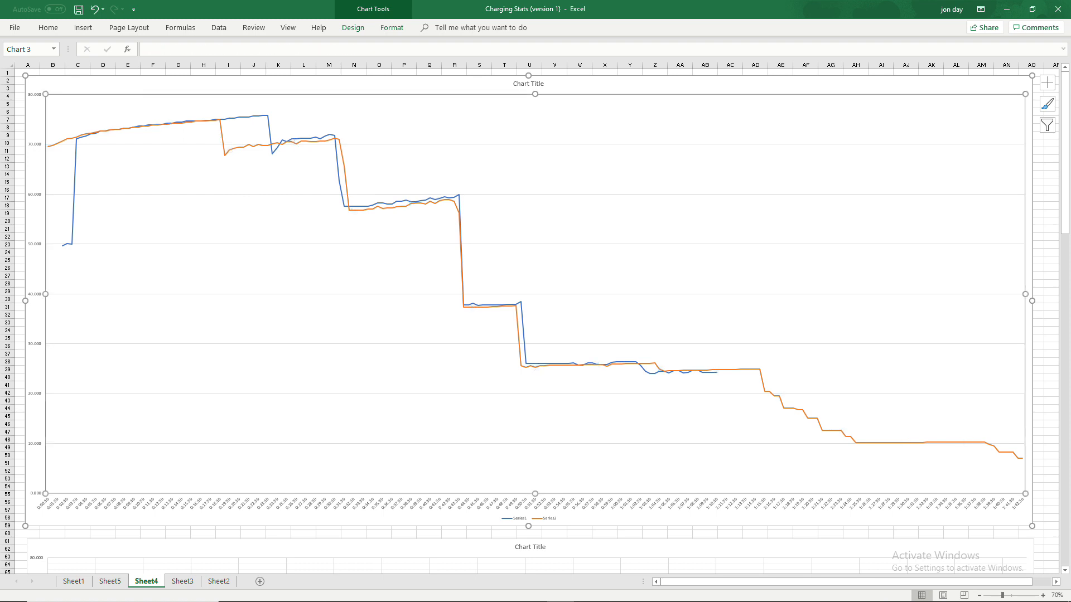
pyautogui.moveTo(788, 415)
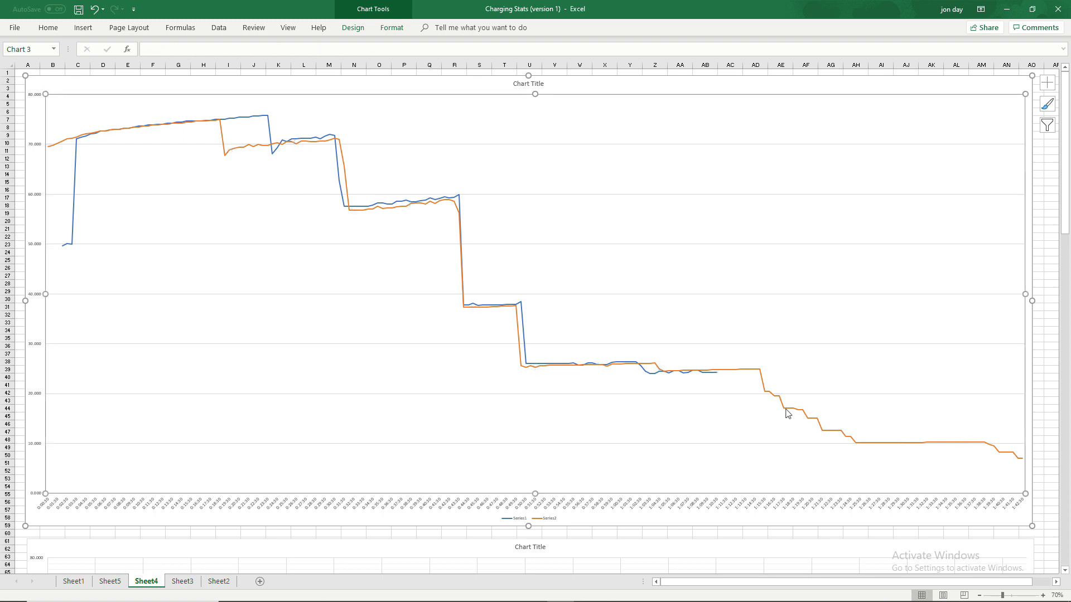
pyautogui.moveTo(47, 151)
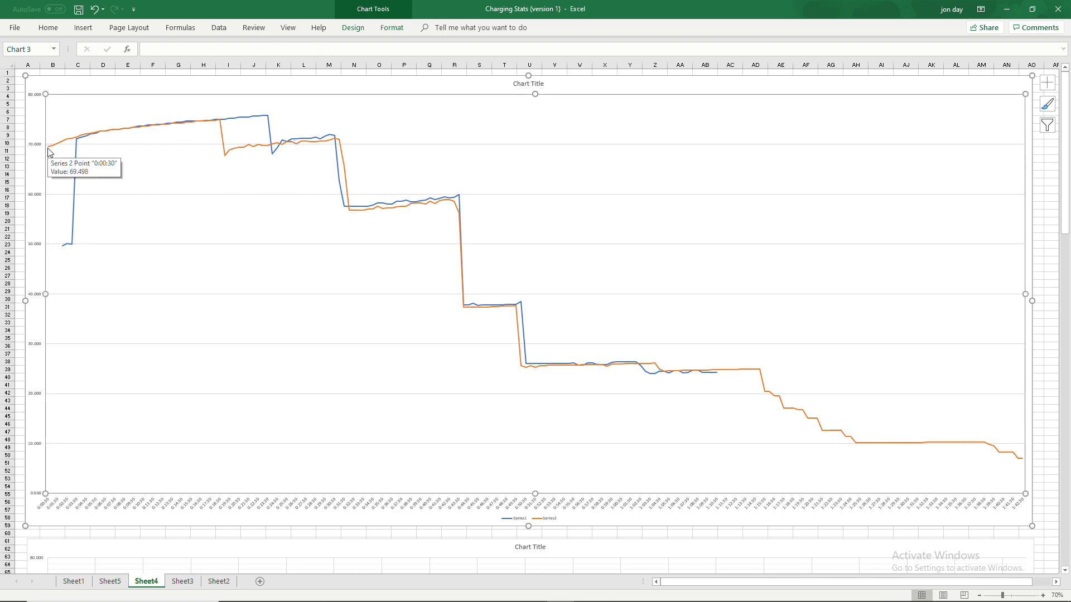
pyautogui.moveTo(1022, 463)
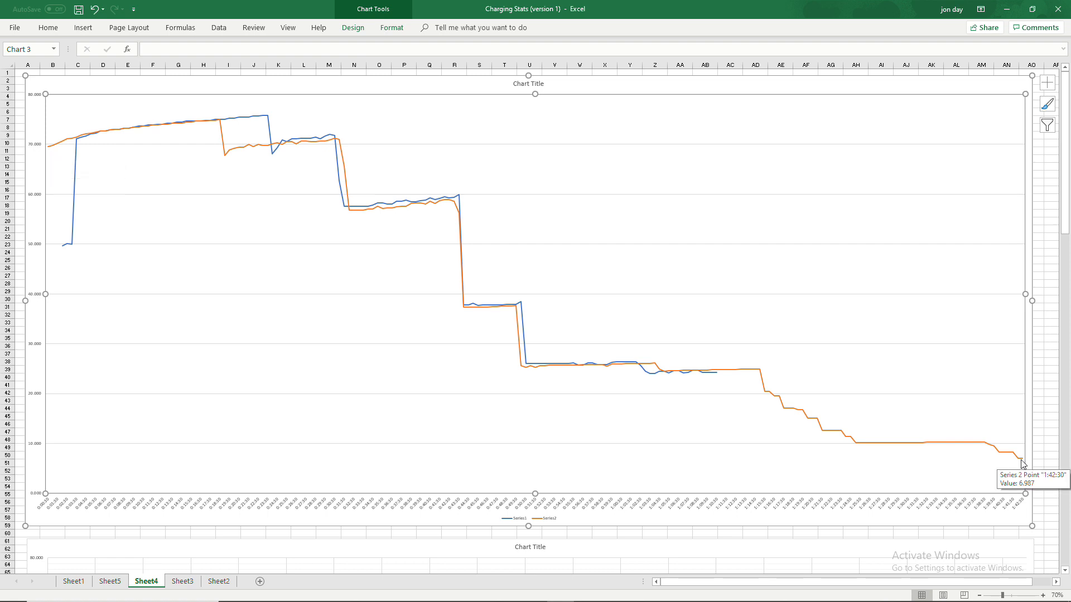
pyautogui.moveTo(73, 184)
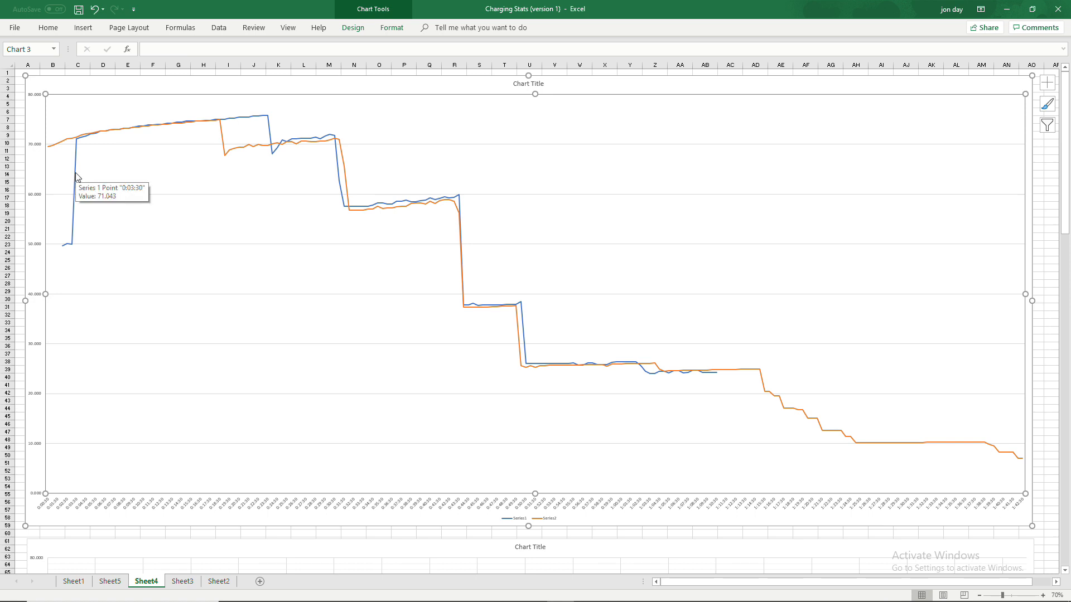
pyautogui.moveTo(716, 377)
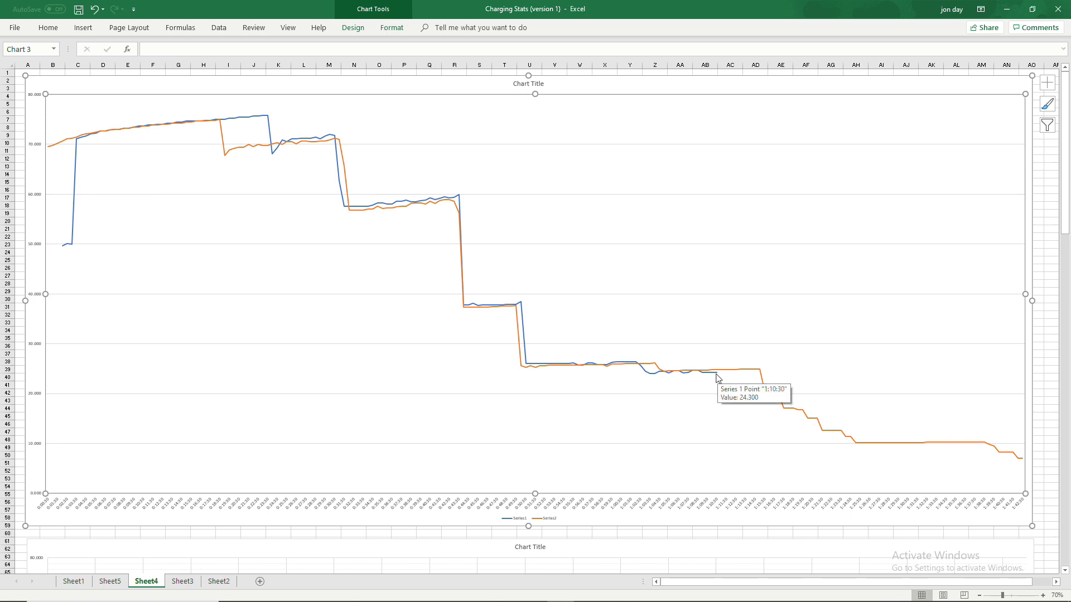
pyautogui.moveTo(417, 316)
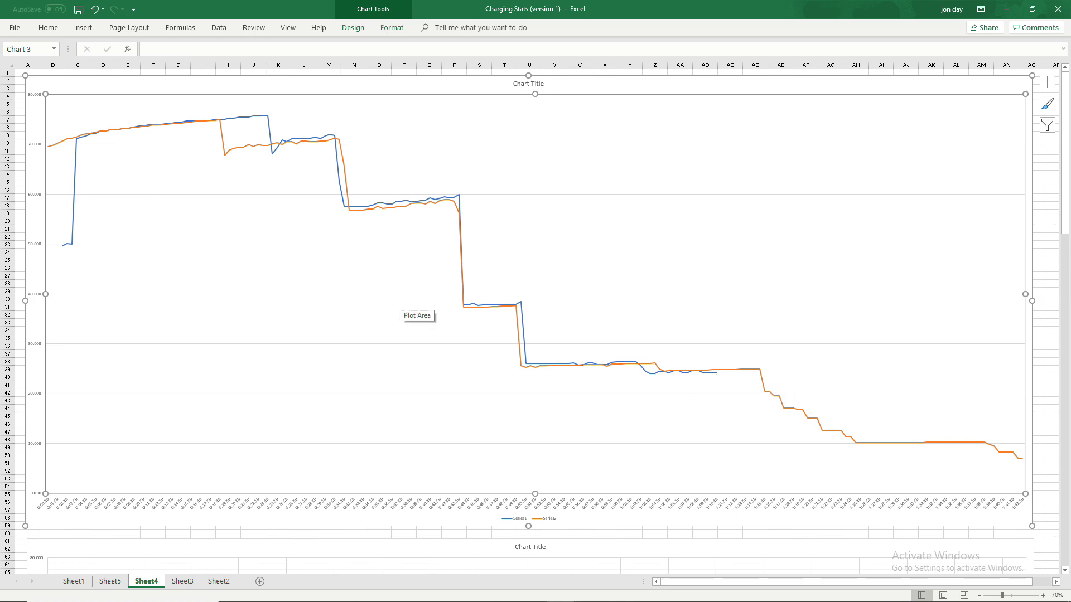
pyautogui.moveTo(133, 152)
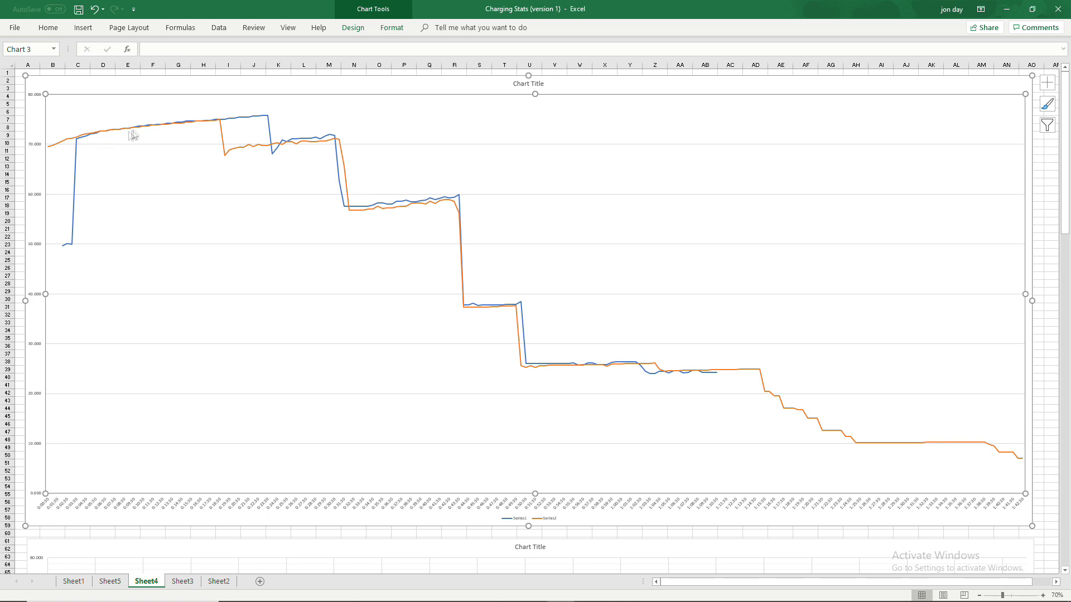
pyautogui.moveTo(317, 148)
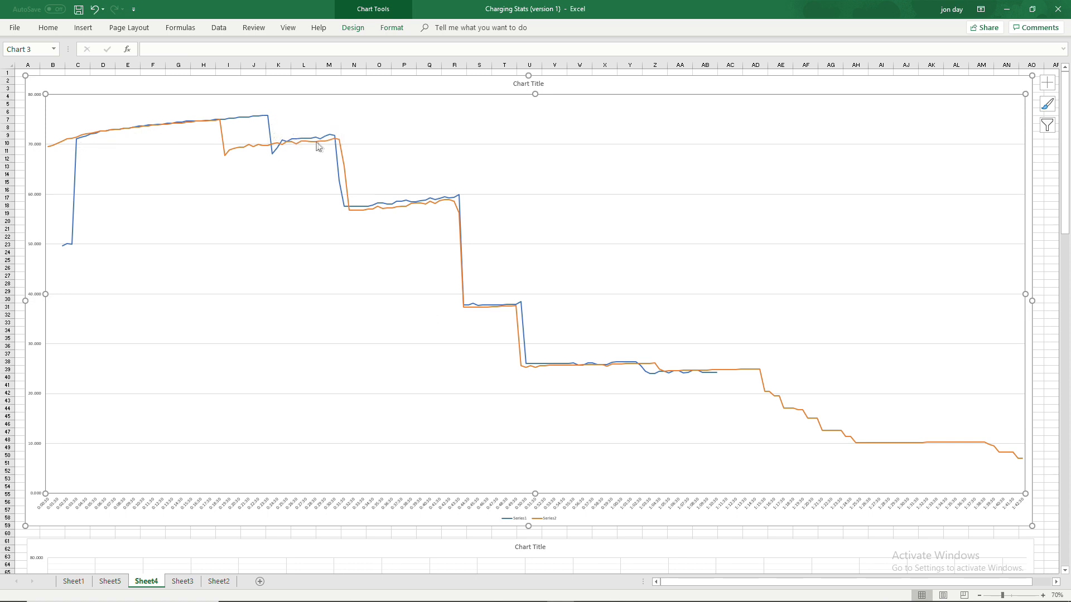
pyautogui.moveTo(317, 146)
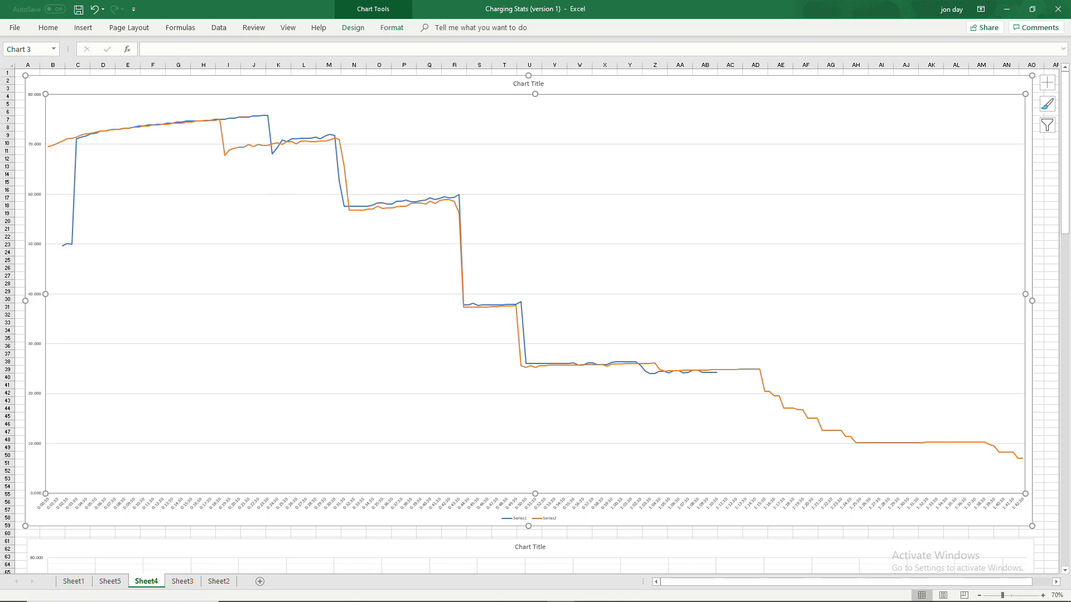
pyautogui.moveTo(150, 140)
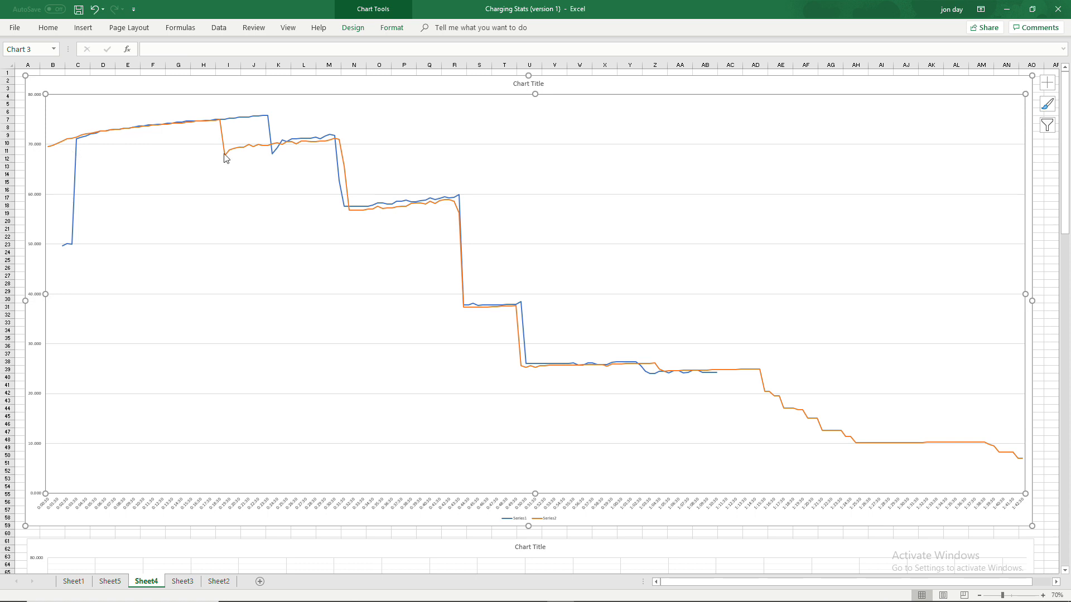
pyautogui.moveTo(237, 154)
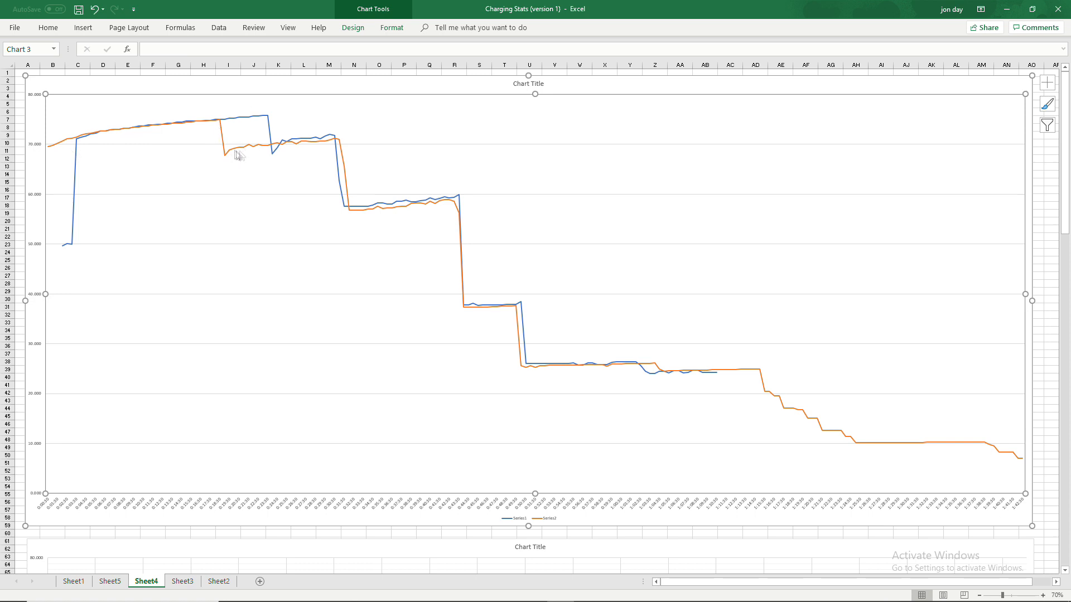
pyautogui.moveTo(237, 155)
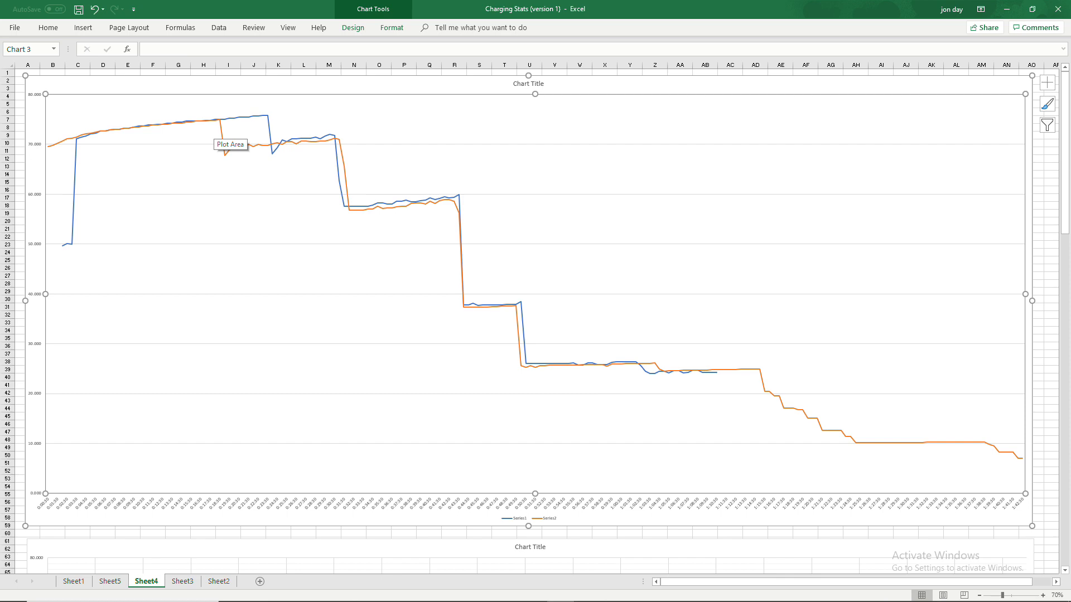
pyautogui.scroll(-3)
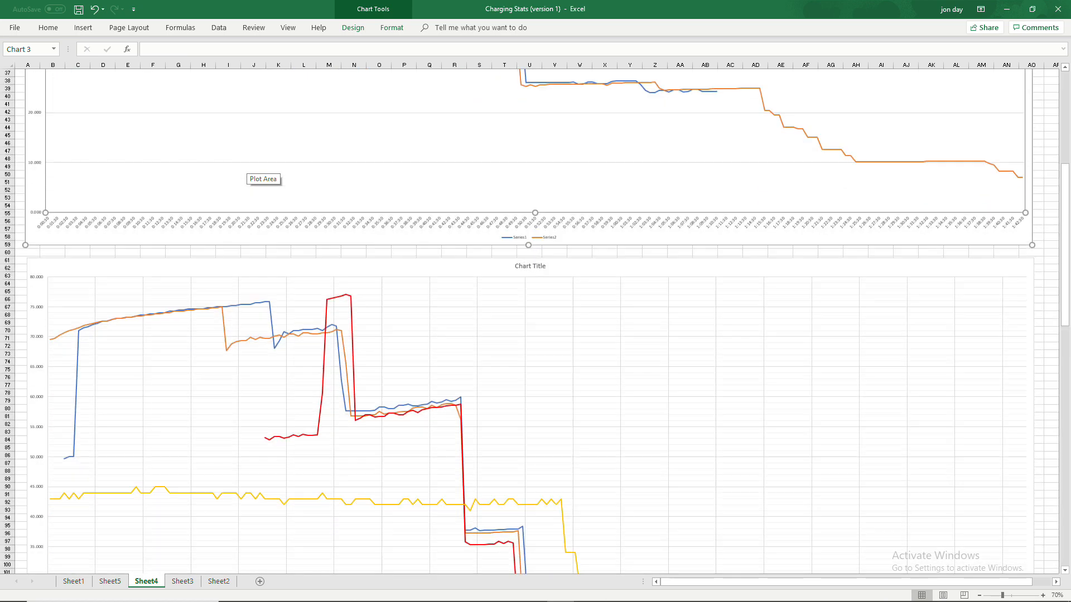
pyautogui.scroll(-3)
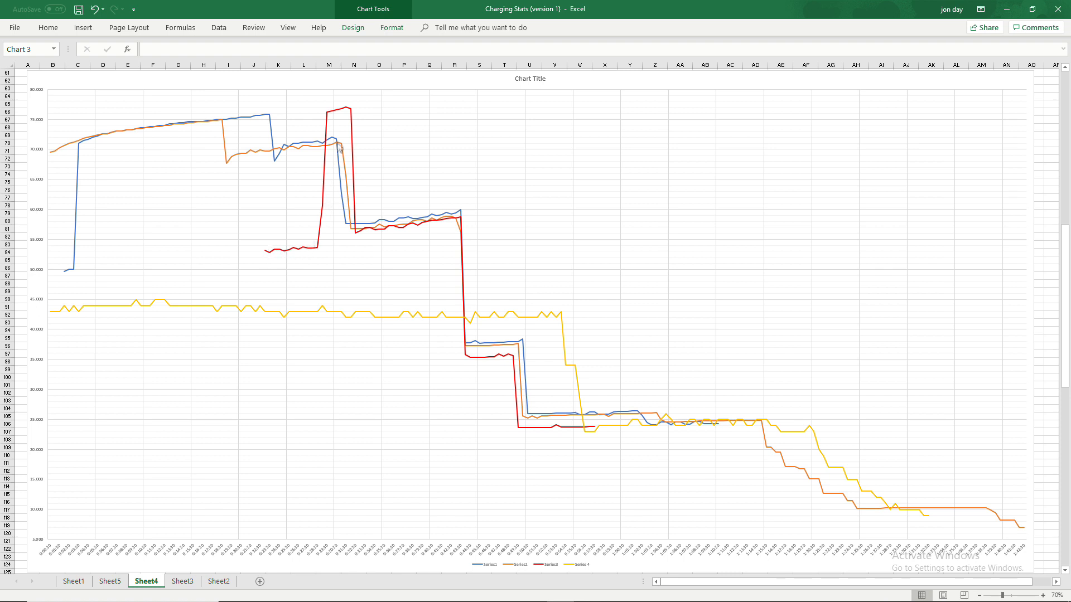
pyautogui.moveTo(336, 116)
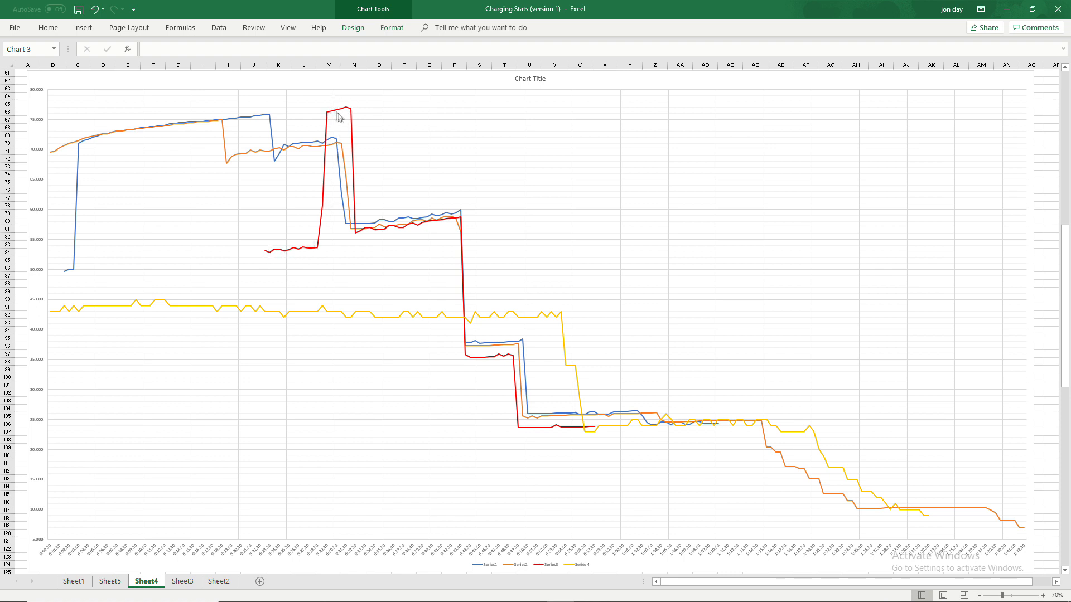
pyautogui.moveTo(346, 114)
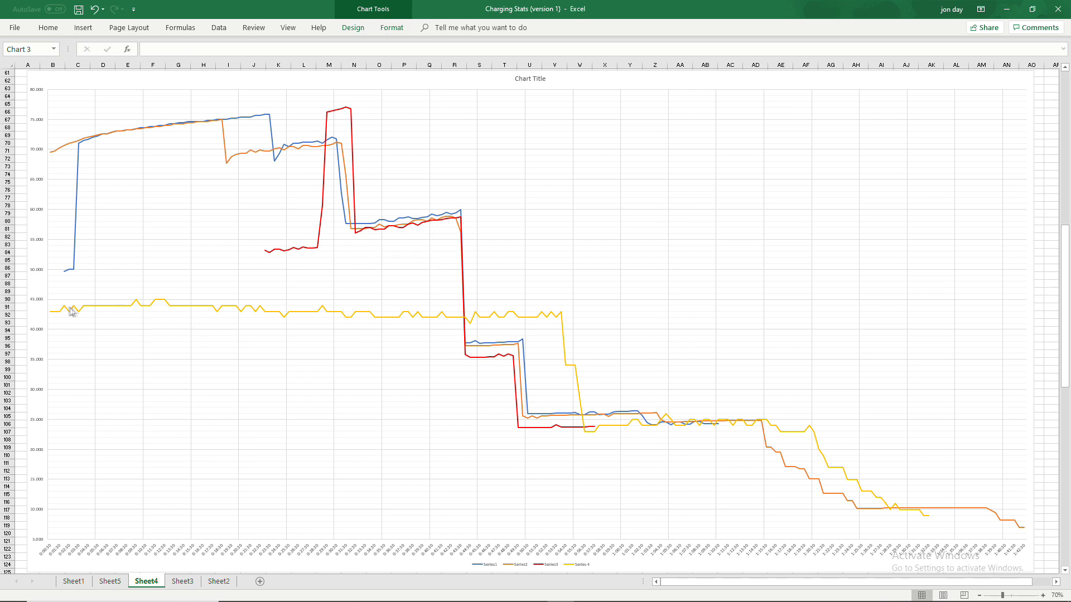
pyautogui.moveTo(576, 402)
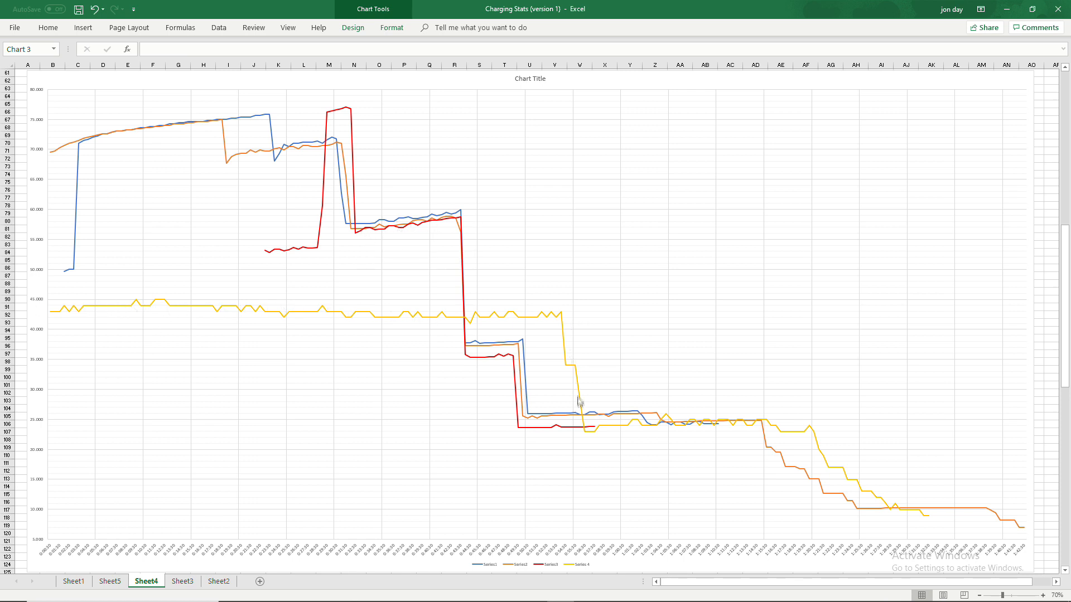
pyautogui.moveTo(729, 430)
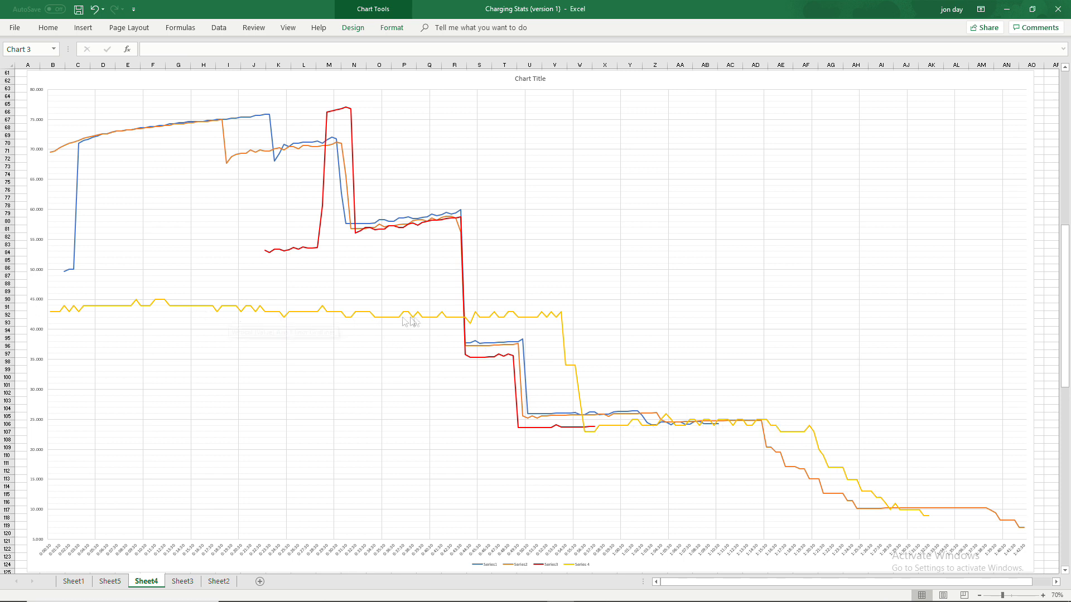
pyautogui.moveTo(451, 322)
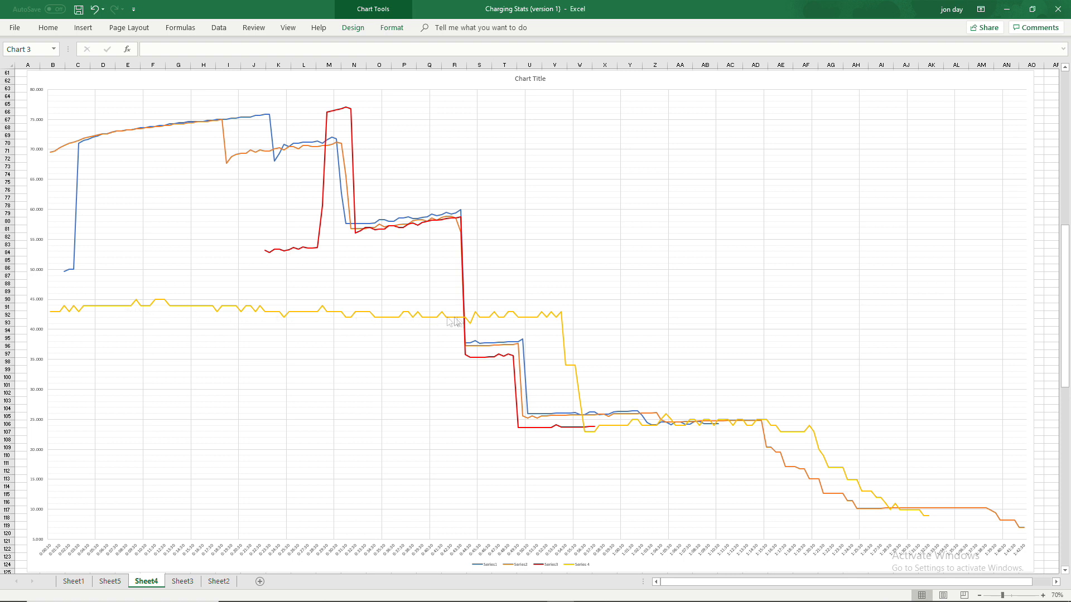
pyautogui.moveTo(470, 373)
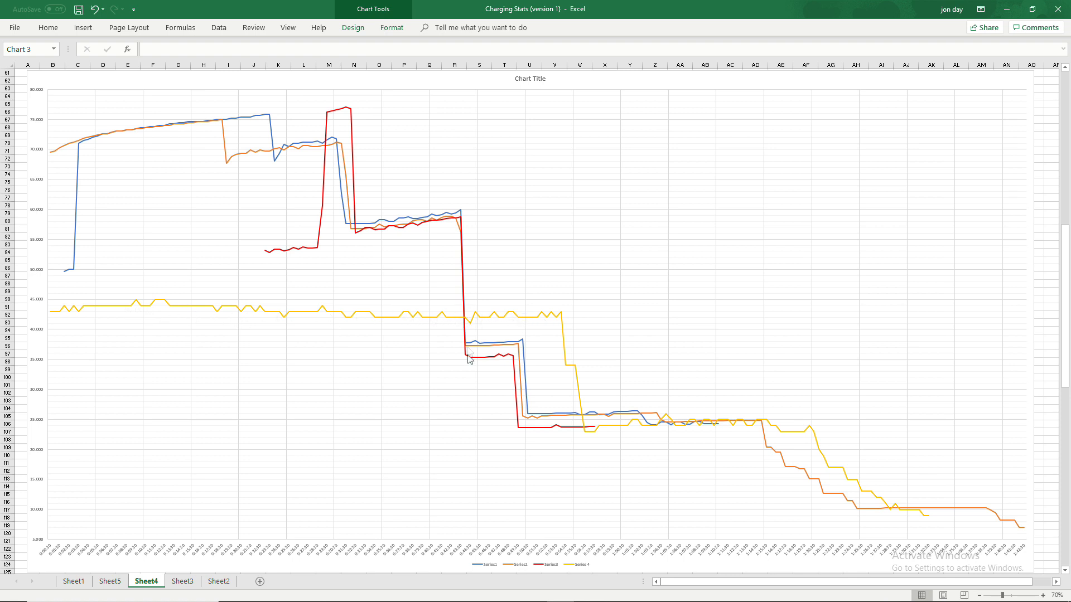
pyautogui.scroll(-3)
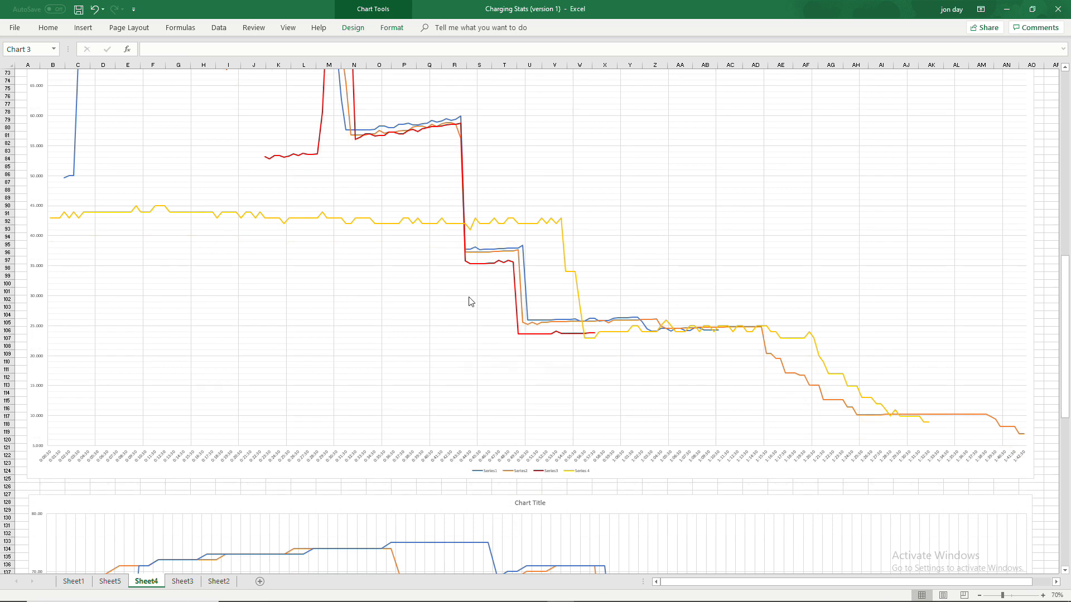
pyautogui.scroll(-3)
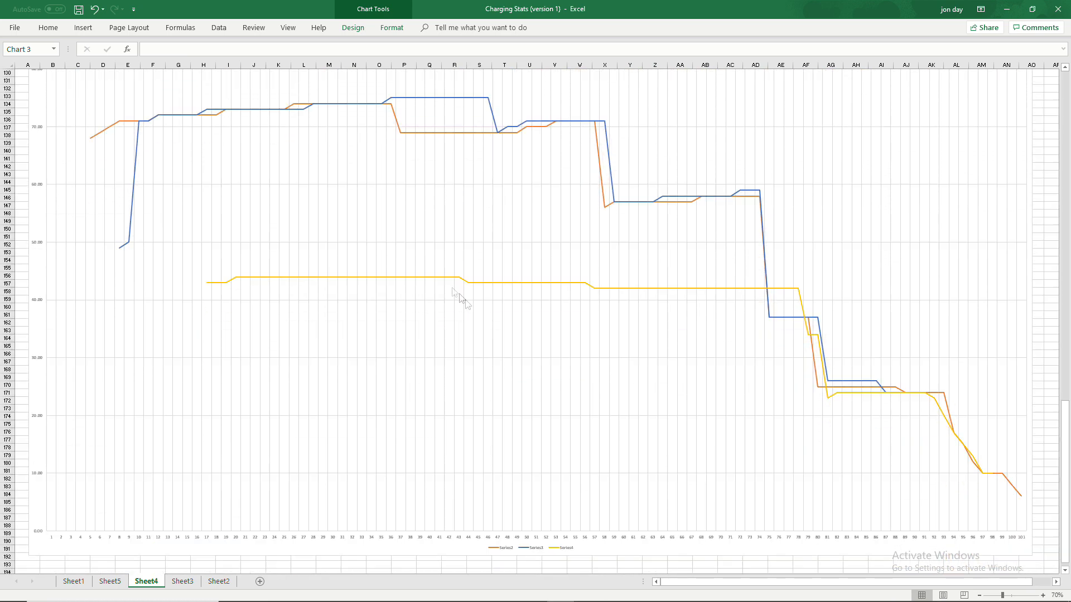
pyautogui.moveTo(100, 136)
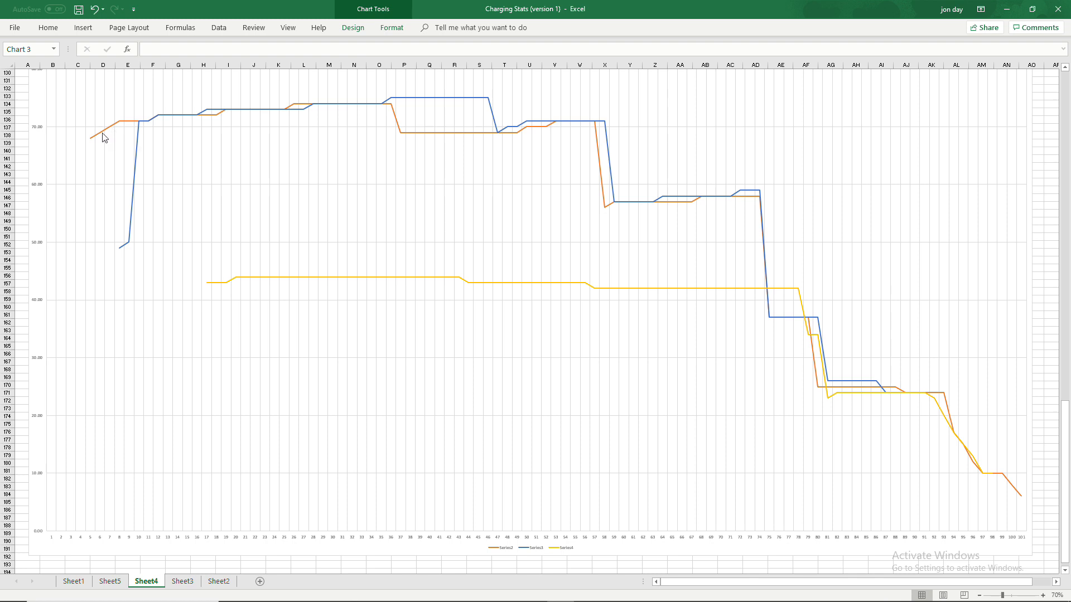
pyautogui.moveTo(466, 109)
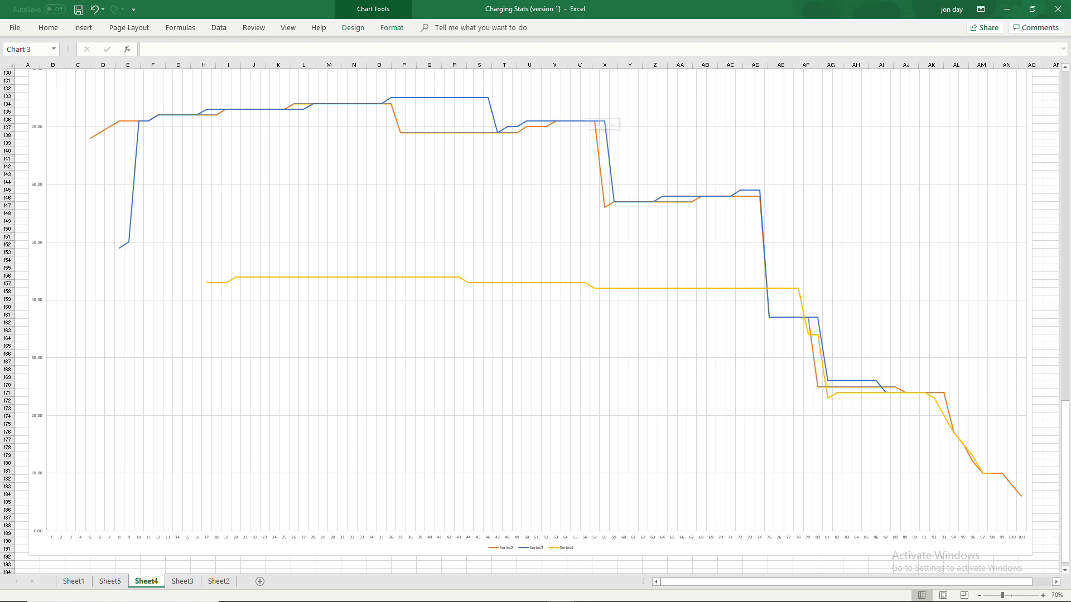
pyautogui.moveTo(604, 159)
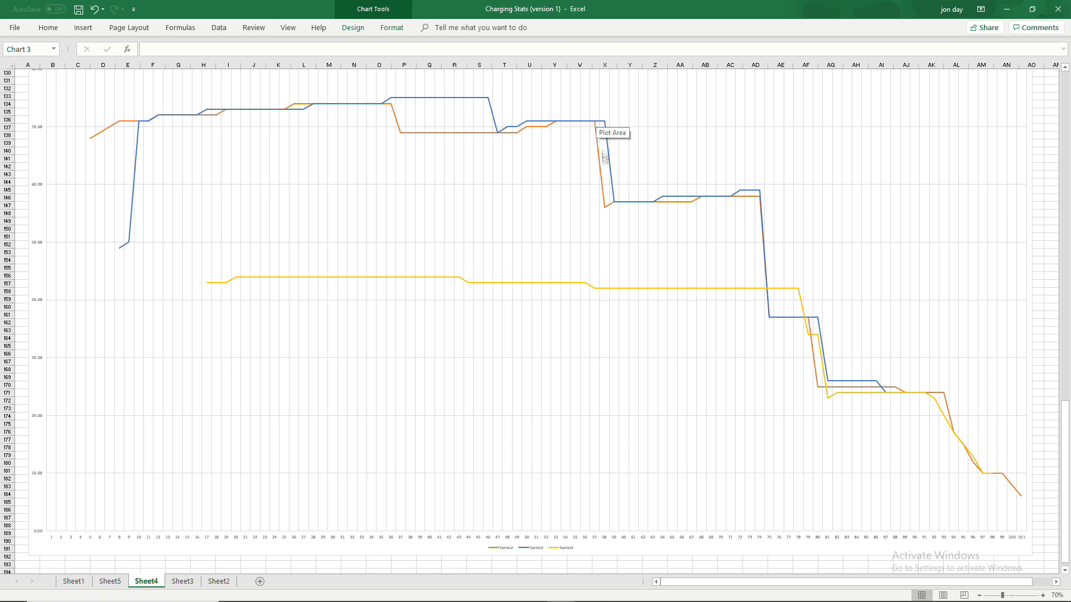
pyautogui.moveTo(763, 254)
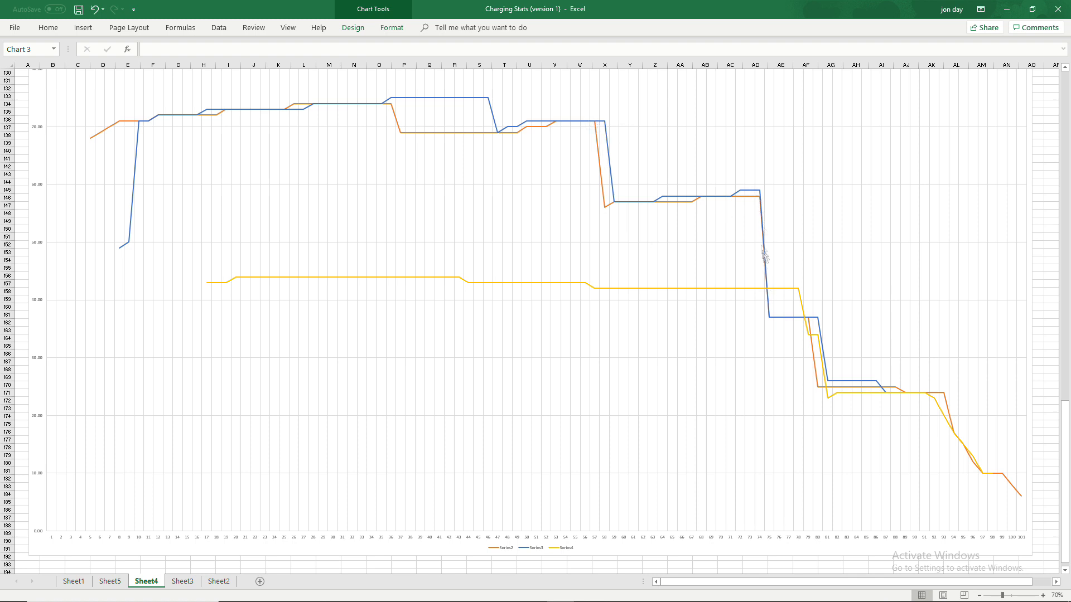
pyautogui.moveTo(763, 255)
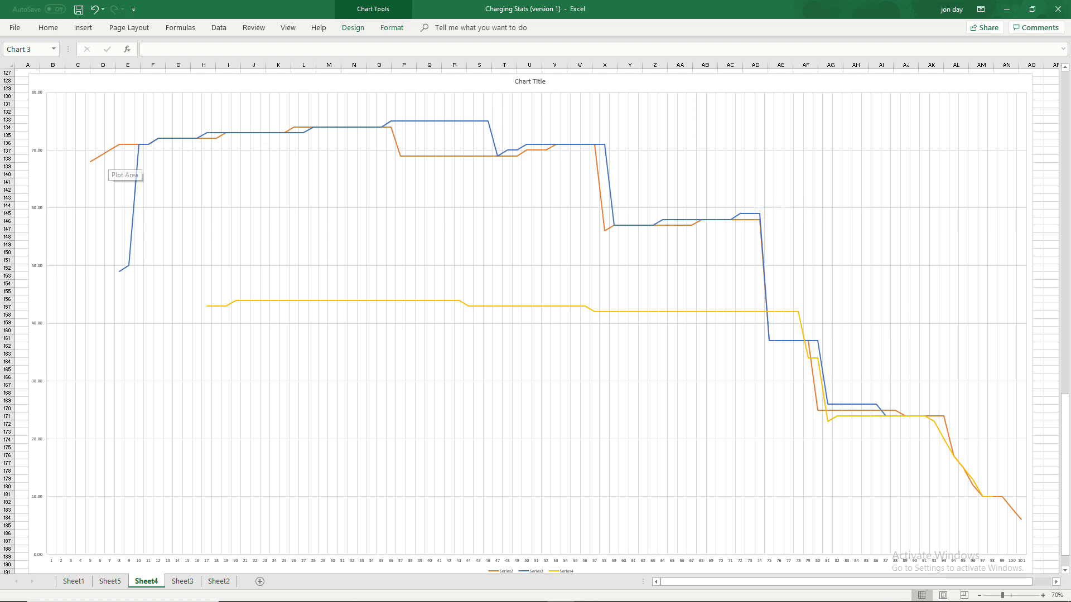
pyautogui.moveTo(557, 149)
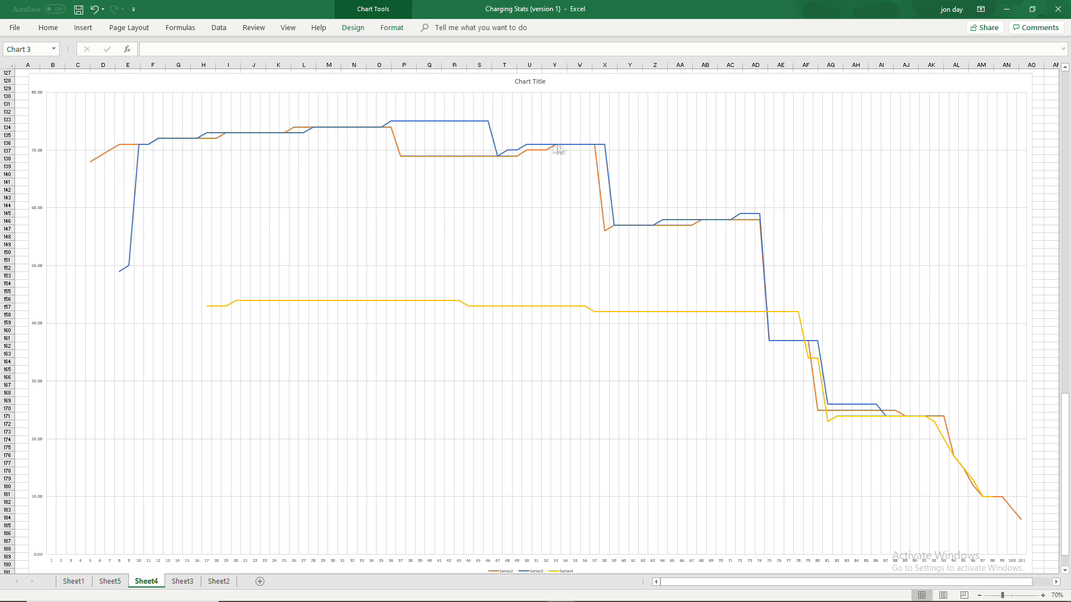
pyautogui.moveTo(730, 222)
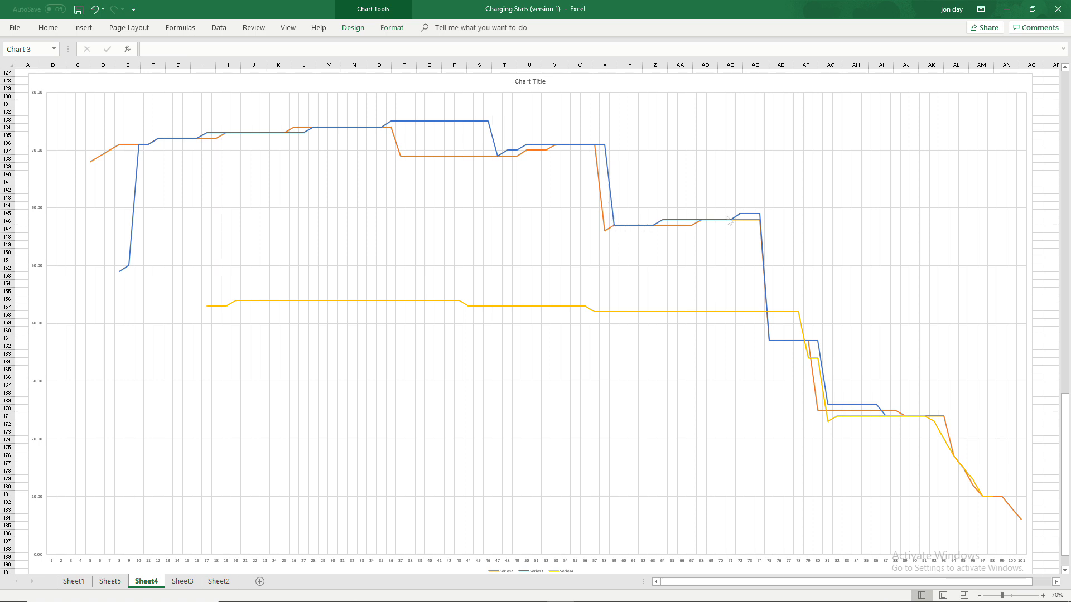
pyautogui.moveTo(775, 331)
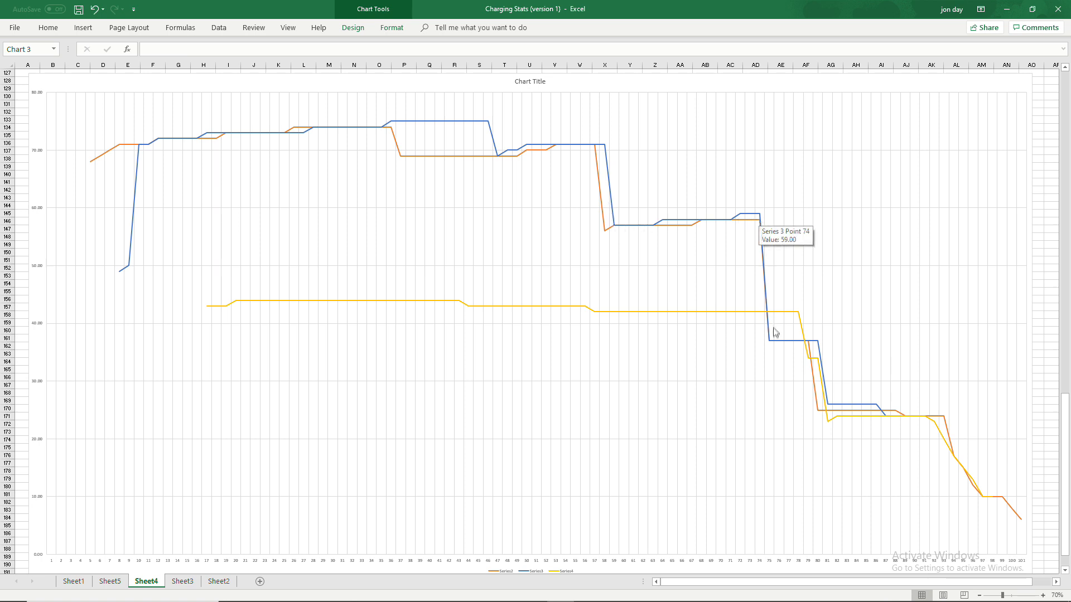
pyautogui.moveTo(877, 425)
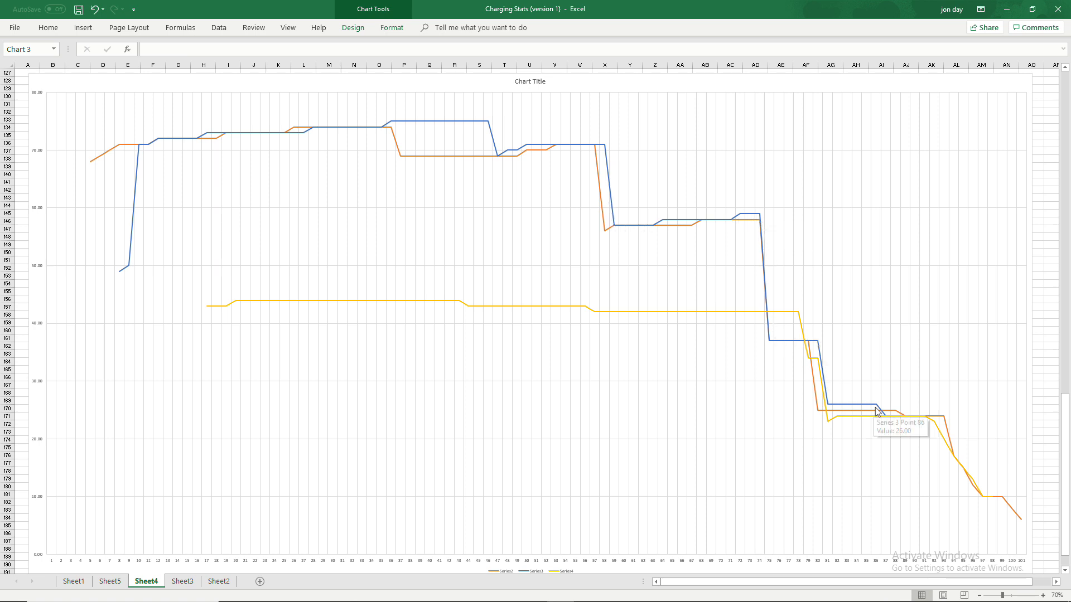
pyautogui.moveTo(879, 426)
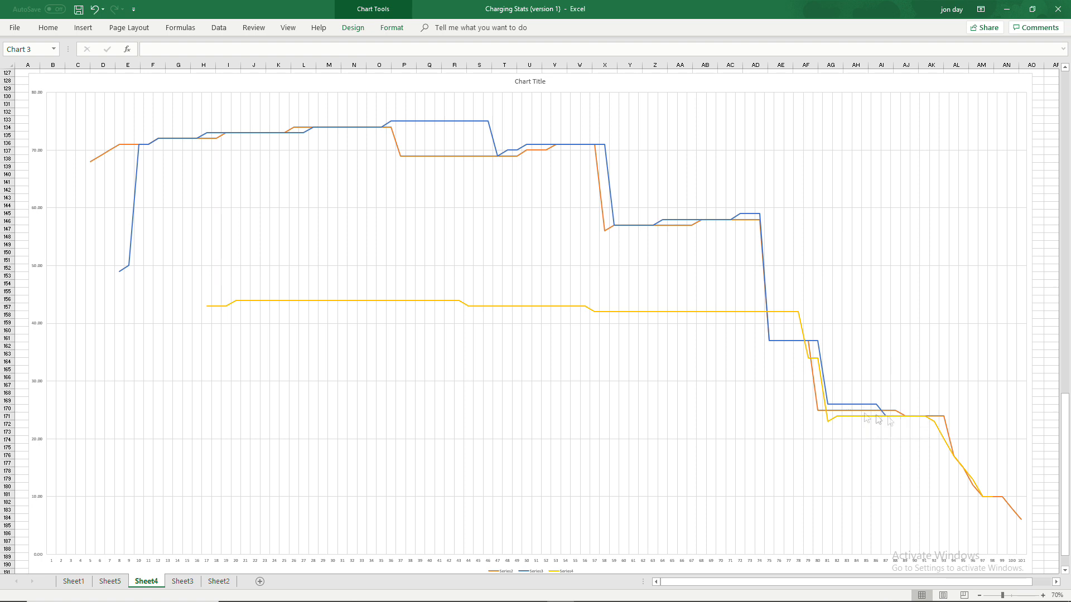
pyautogui.moveTo(888, 417)
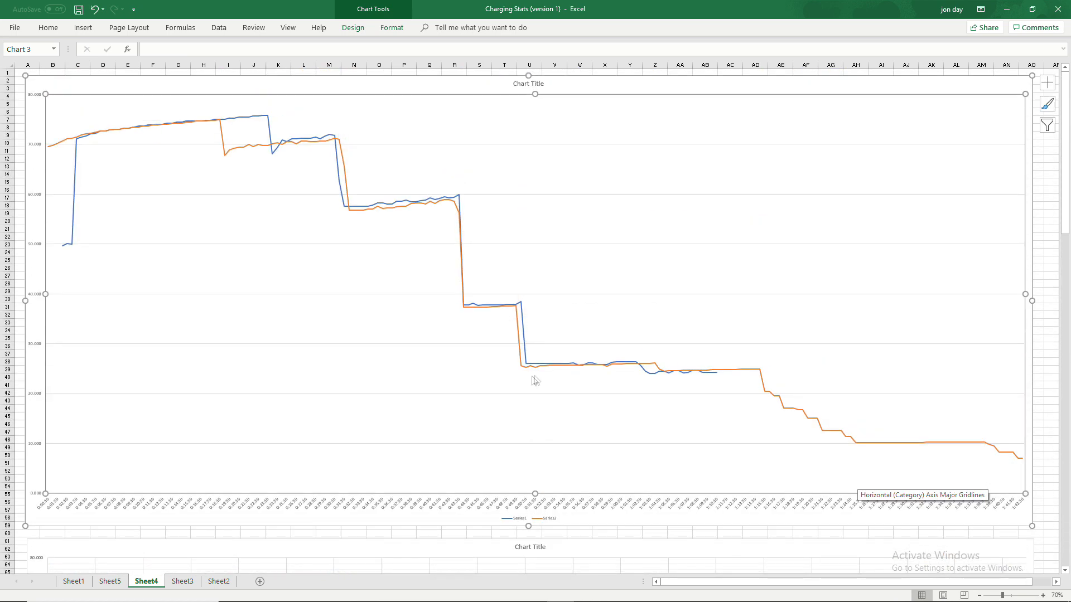
pyautogui.moveTo(820, 428)
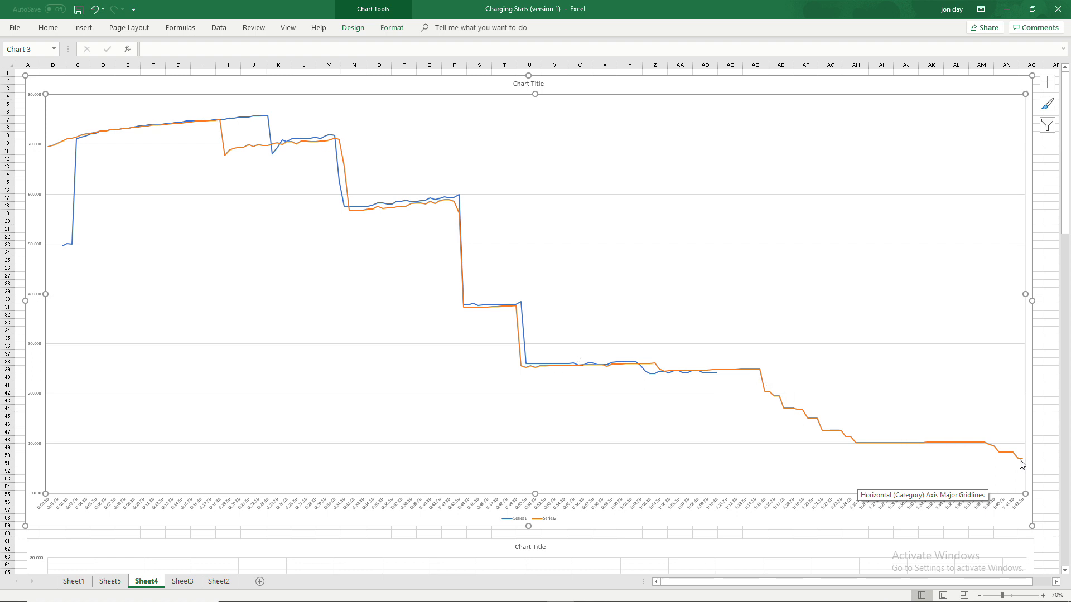
pyautogui.moveTo(1022, 464)
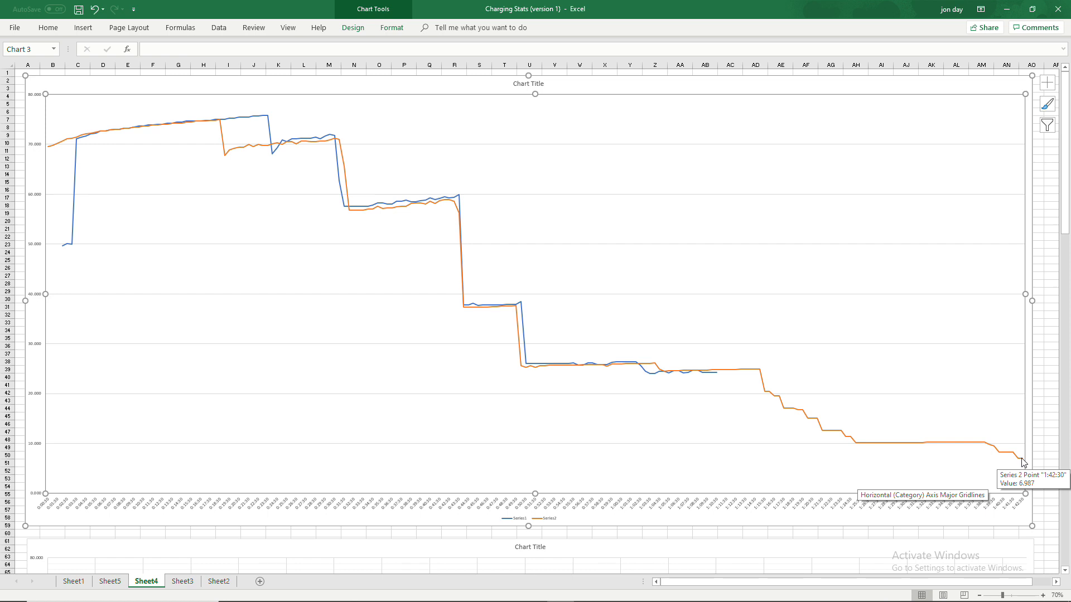
pyautogui.moveTo(1007, 472)
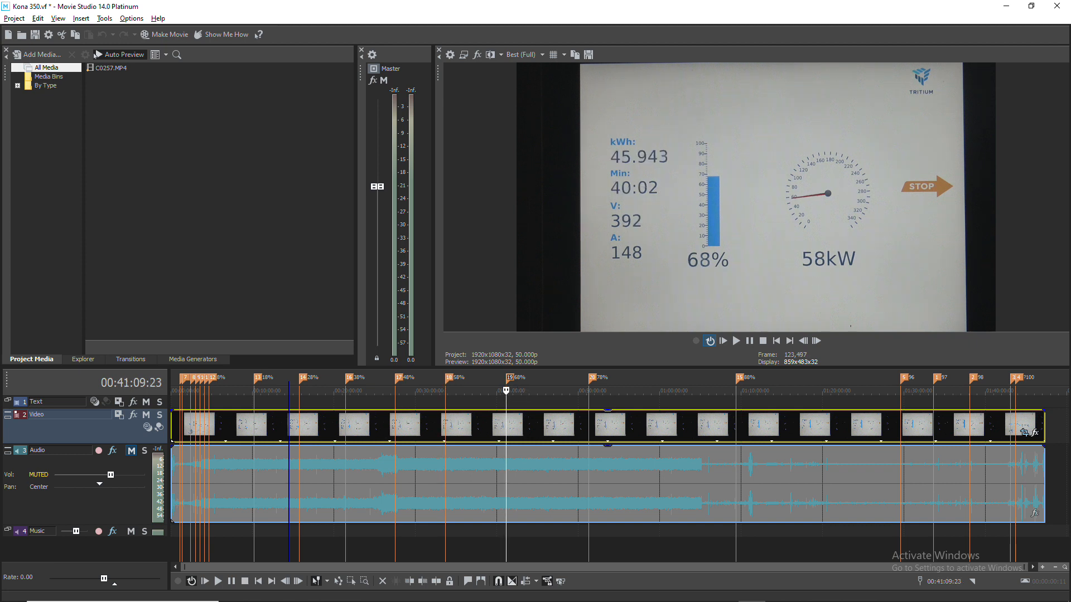
pyautogui.moveTo(467, 404)
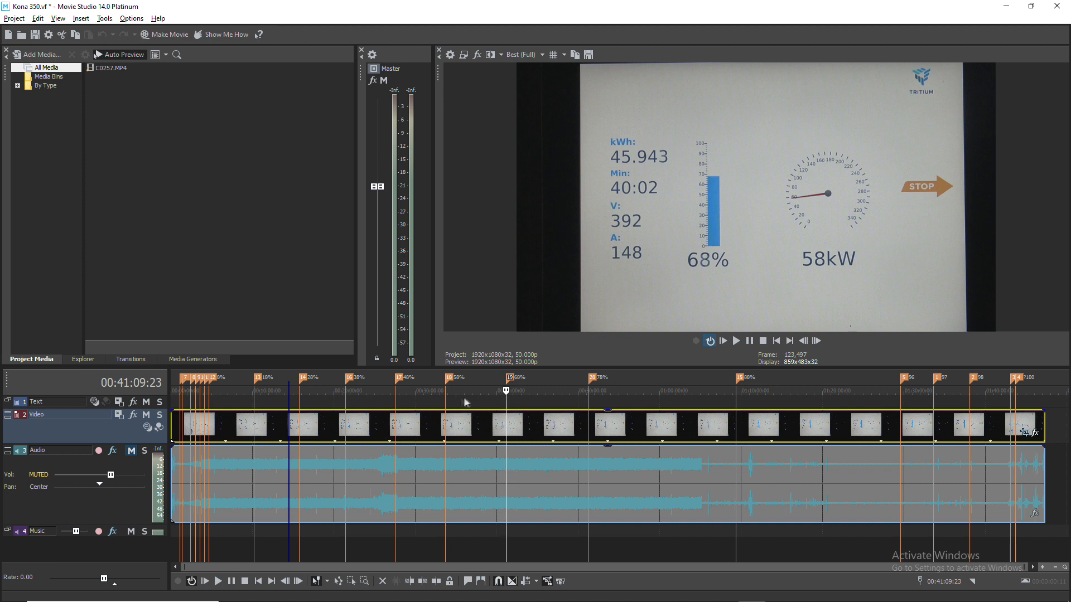
pyautogui.moveTo(814, 270)
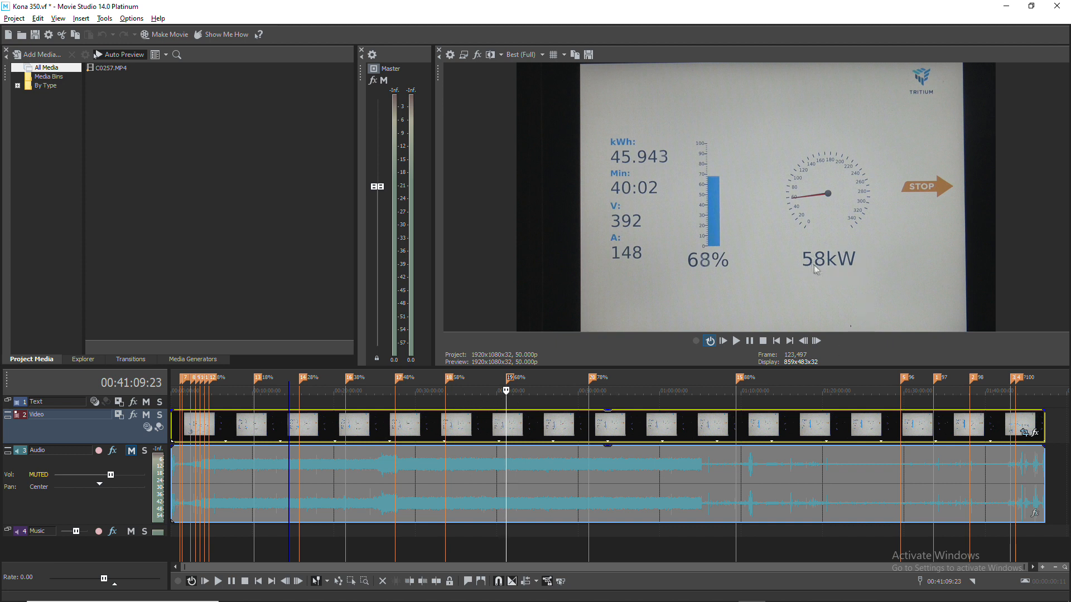
pyautogui.moveTo(815, 270)
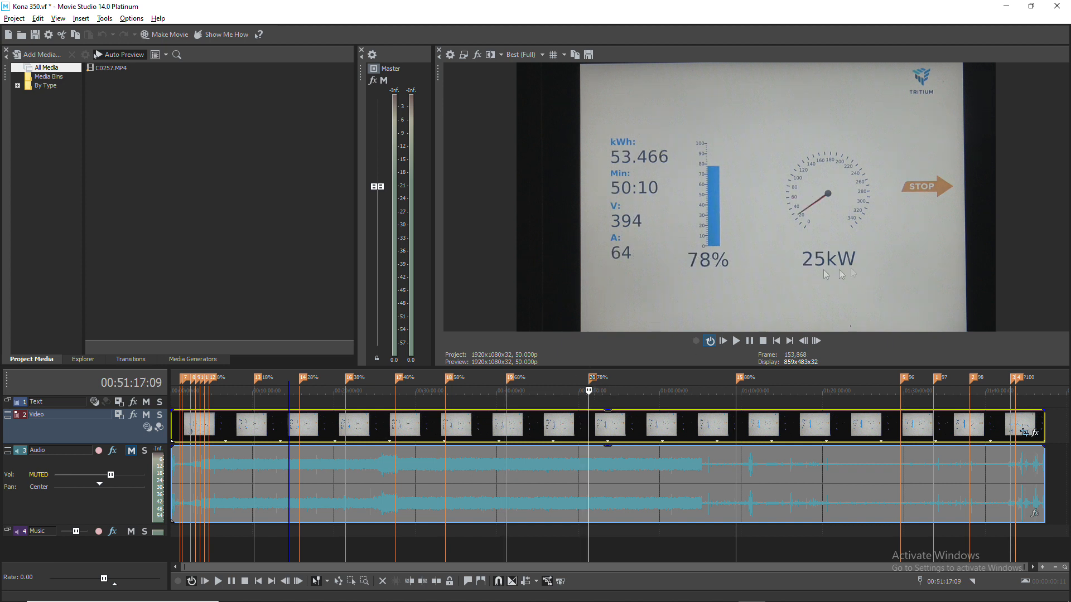
pyautogui.moveTo(771, 279)
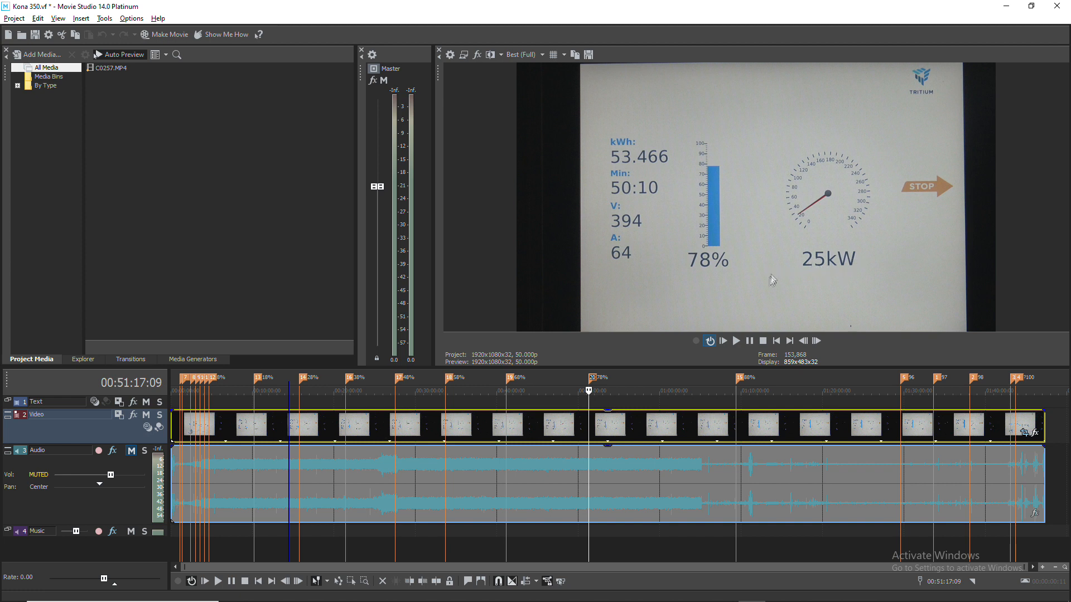
pyautogui.moveTo(599, 399)
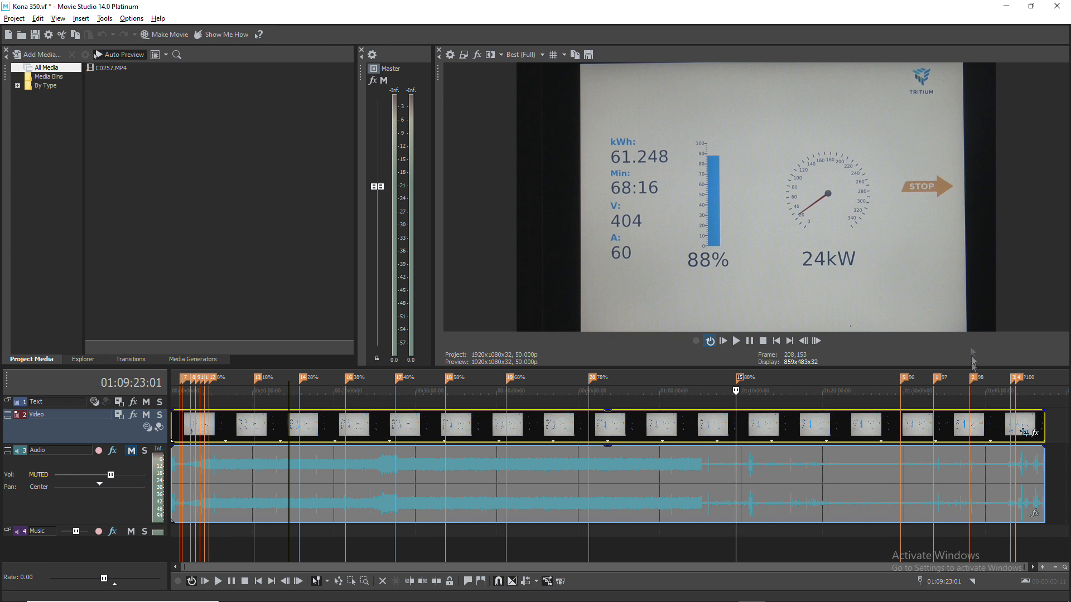
pyautogui.moveTo(883, 351)
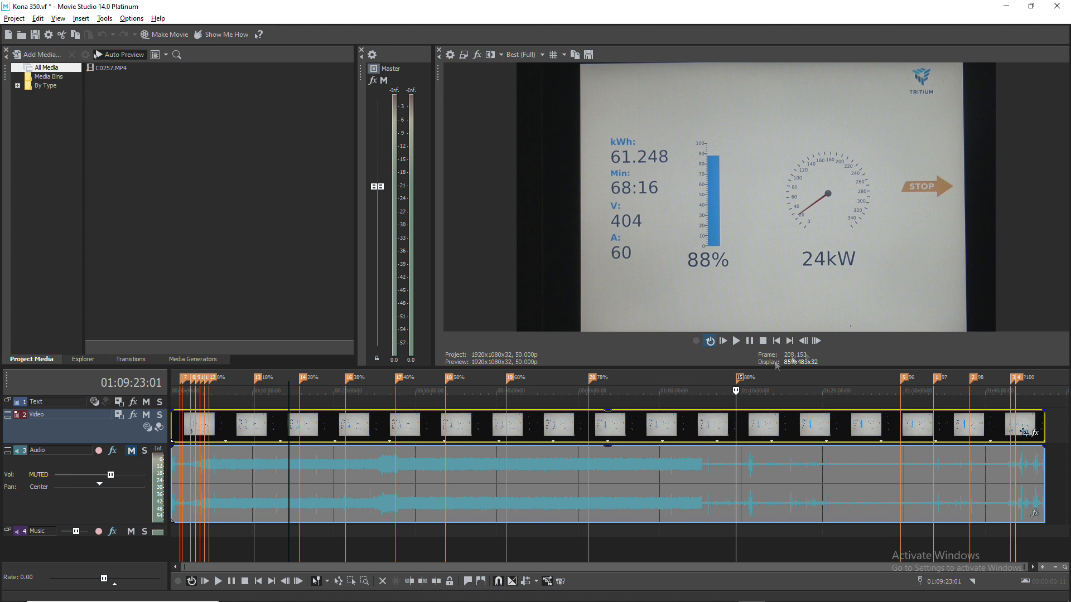
pyautogui.moveTo(910, 362)
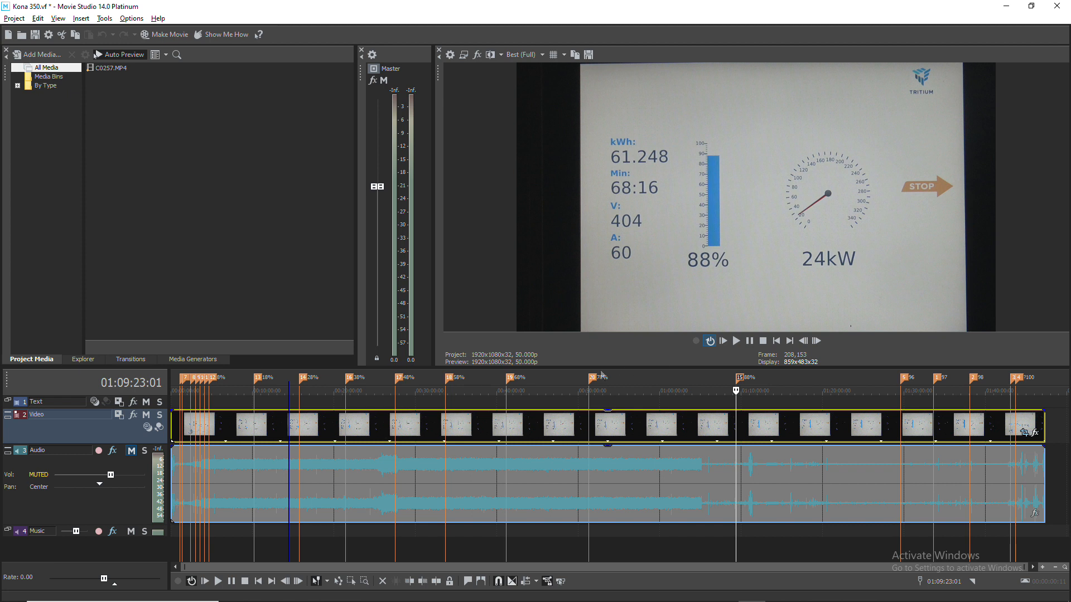
pyautogui.moveTo(599, 365)
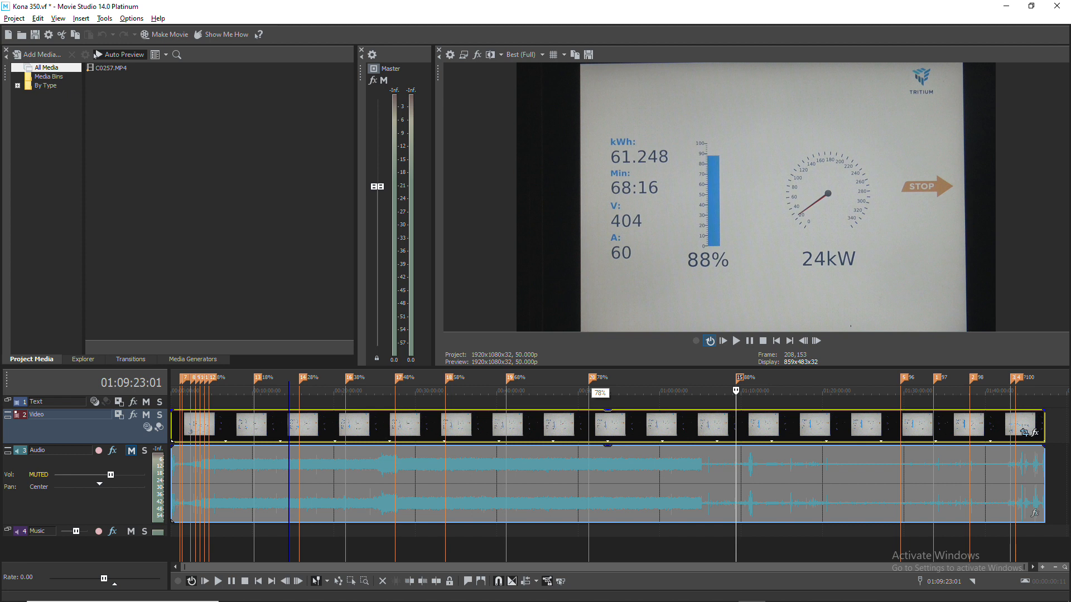
pyautogui.moveTo(576, 367)
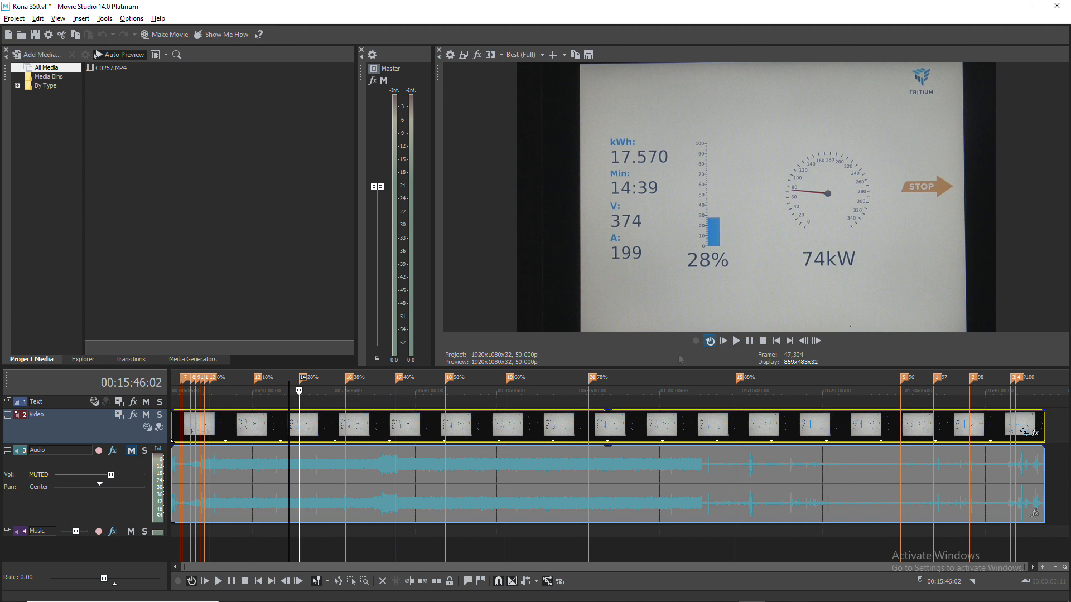
pyautogui.moveTo(836, 271)
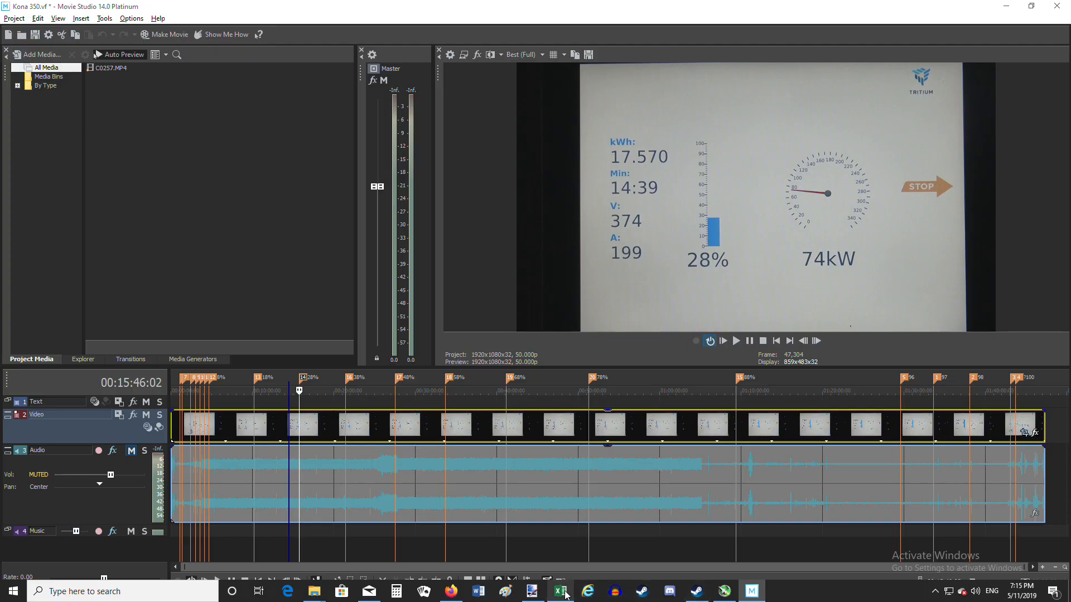
# Show Sheet4's two-series charging curve chart in the Charging Stats workbook
pyautogui.click(558, 591)
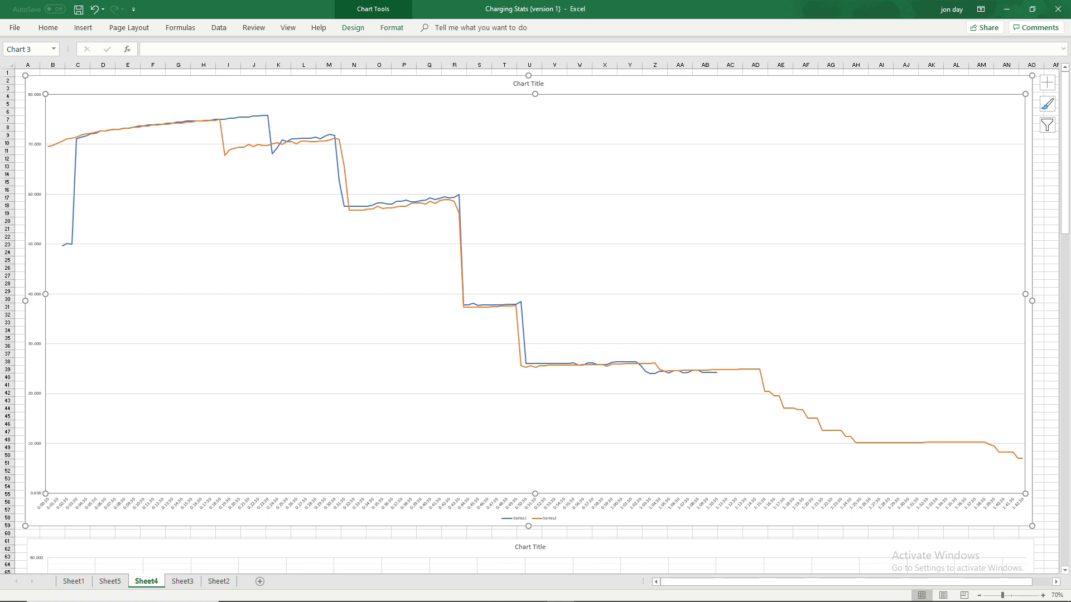
pyautogui.moveTo(627, 323)
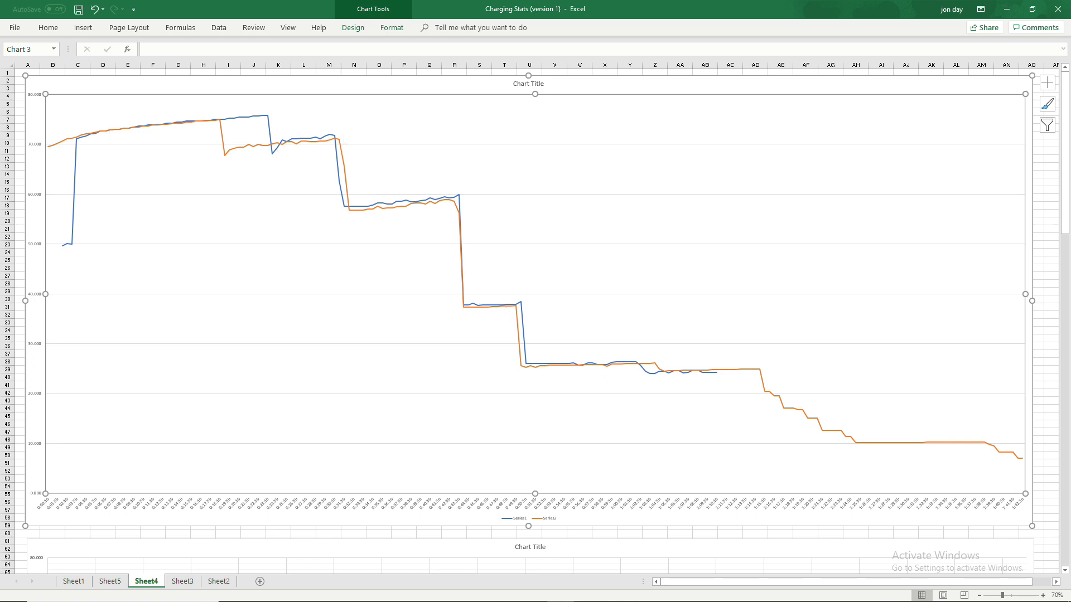
pyautogui.moveTo(81, 134)
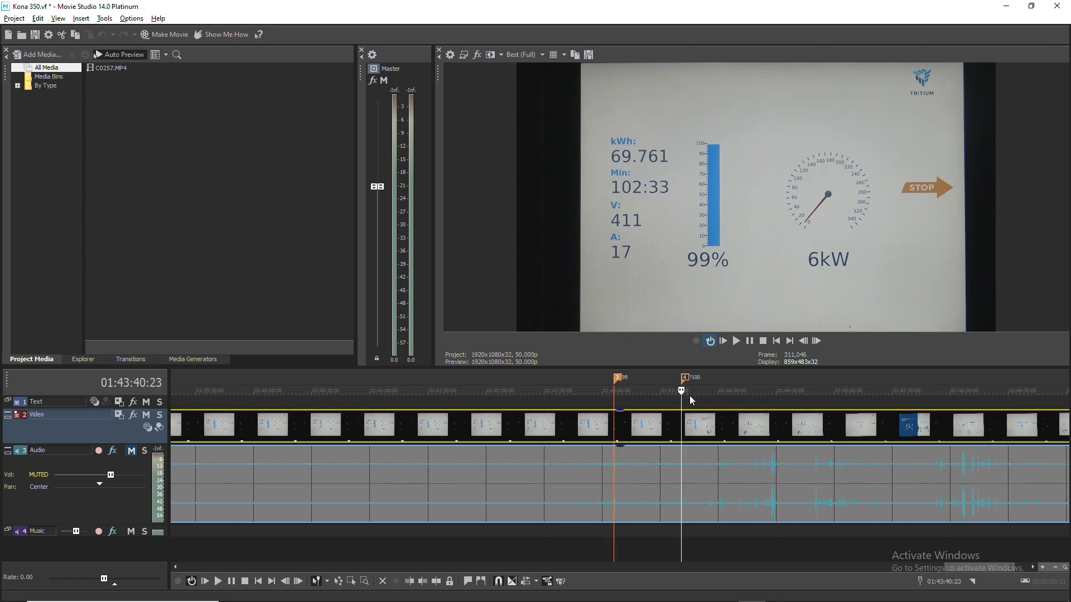
pyautogui.moveTo(654, 230)
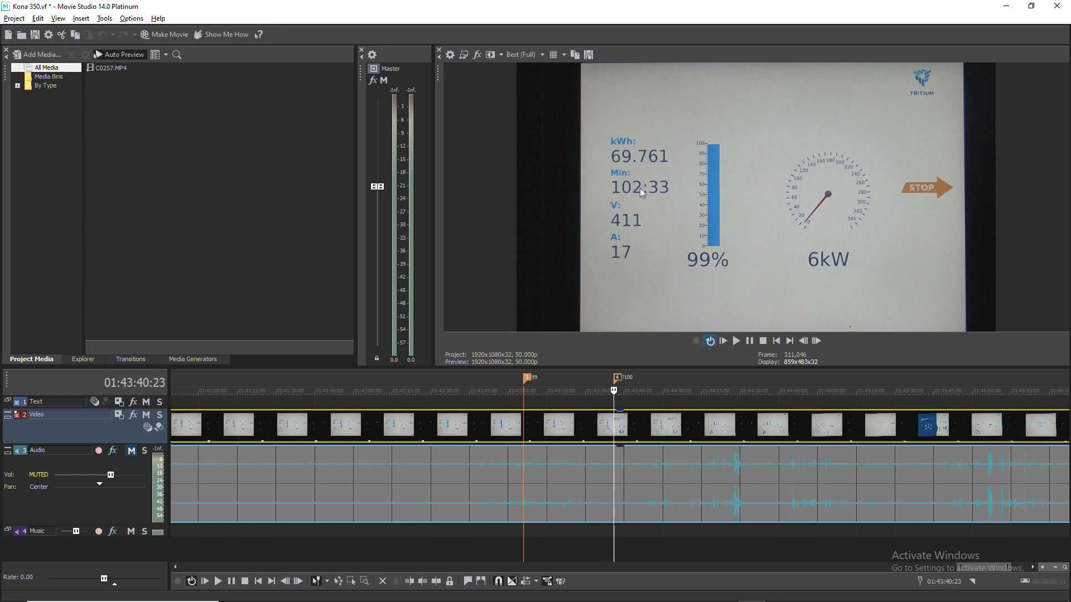
pyautogui.moveTo(620, 226)
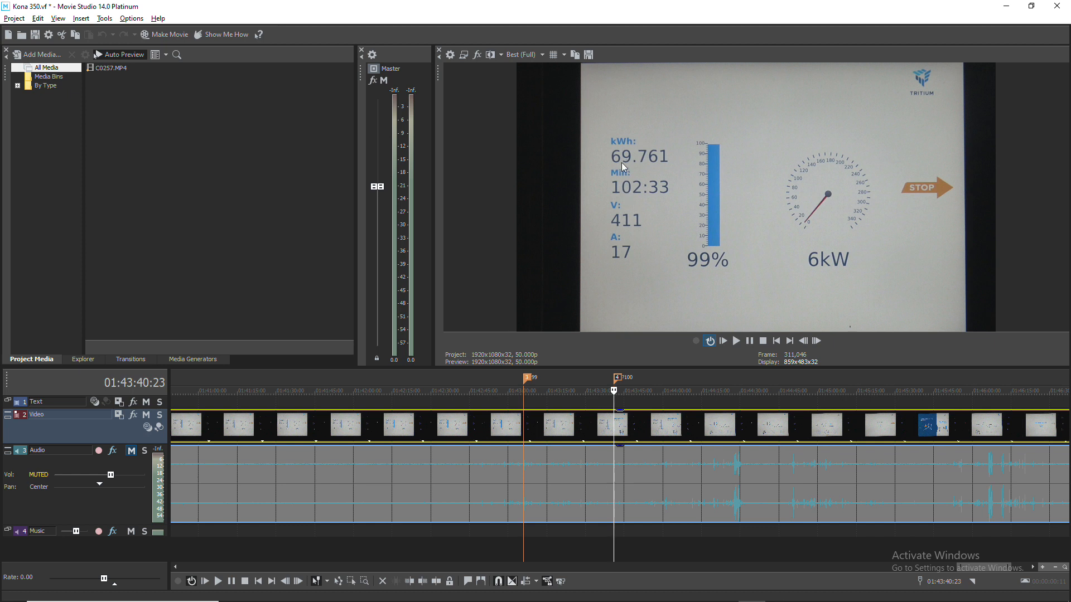
pyautogui.moveTo(644, 165)
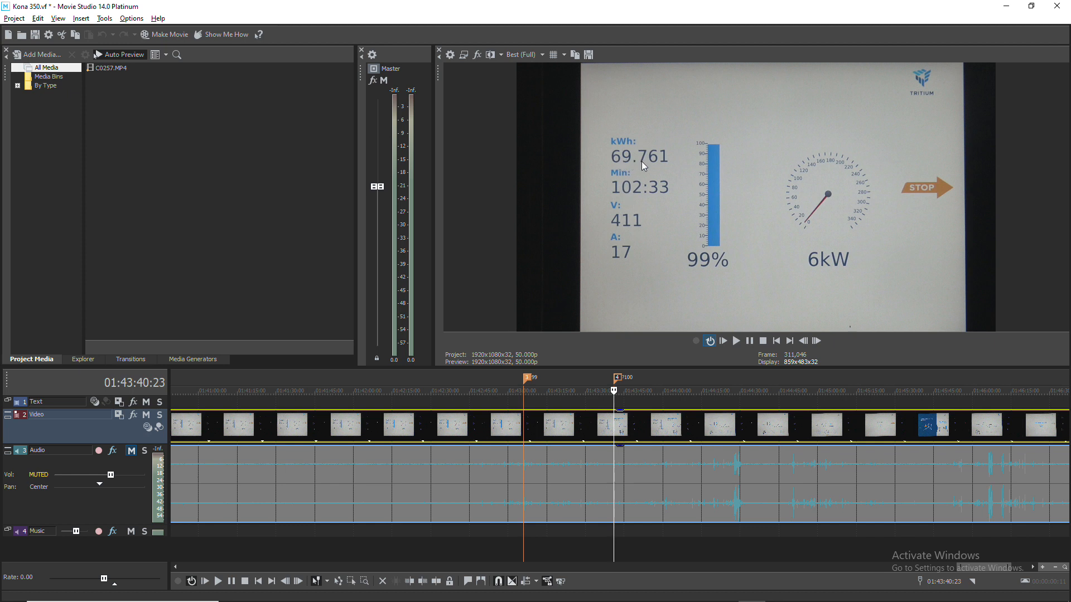
pyautogui.moveTo(652, 167)
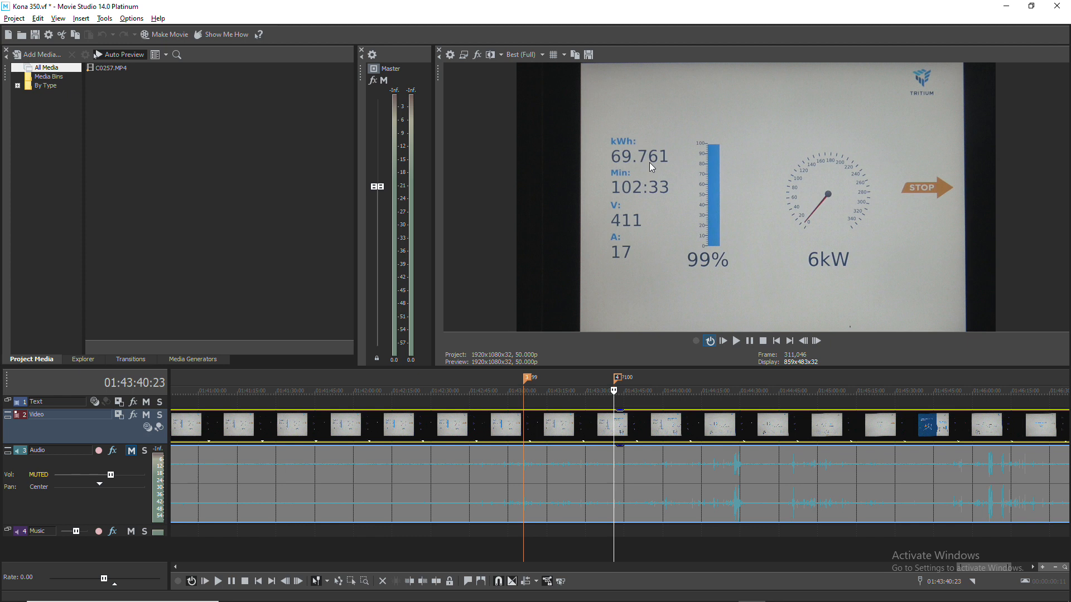
pyautogui.moveTo(638, 288)
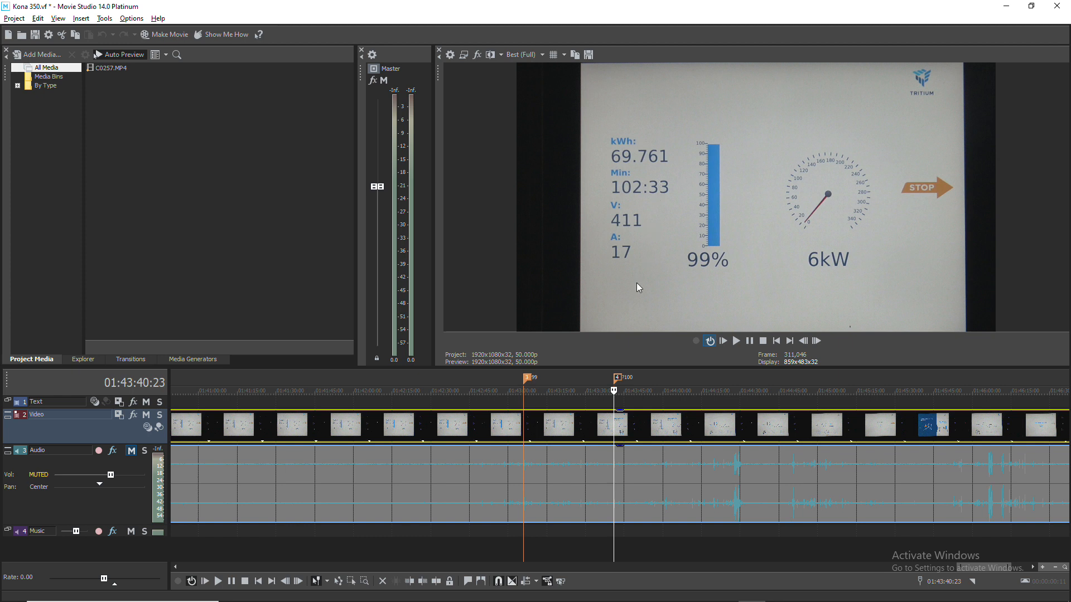
pyautogui.moveTo(654, 151)
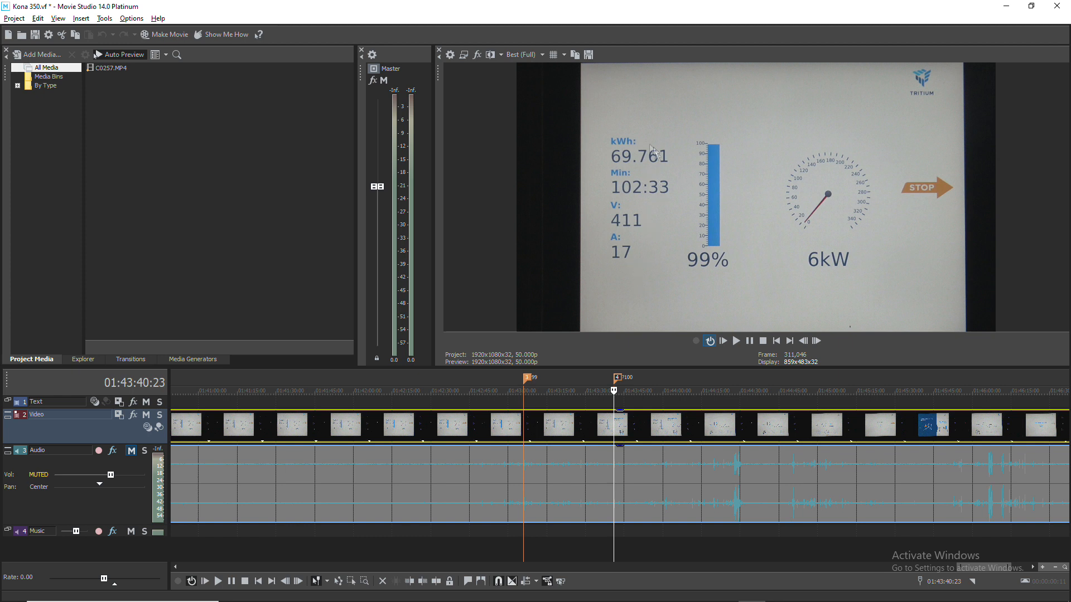
pyautogui.moveTo(661, 153)
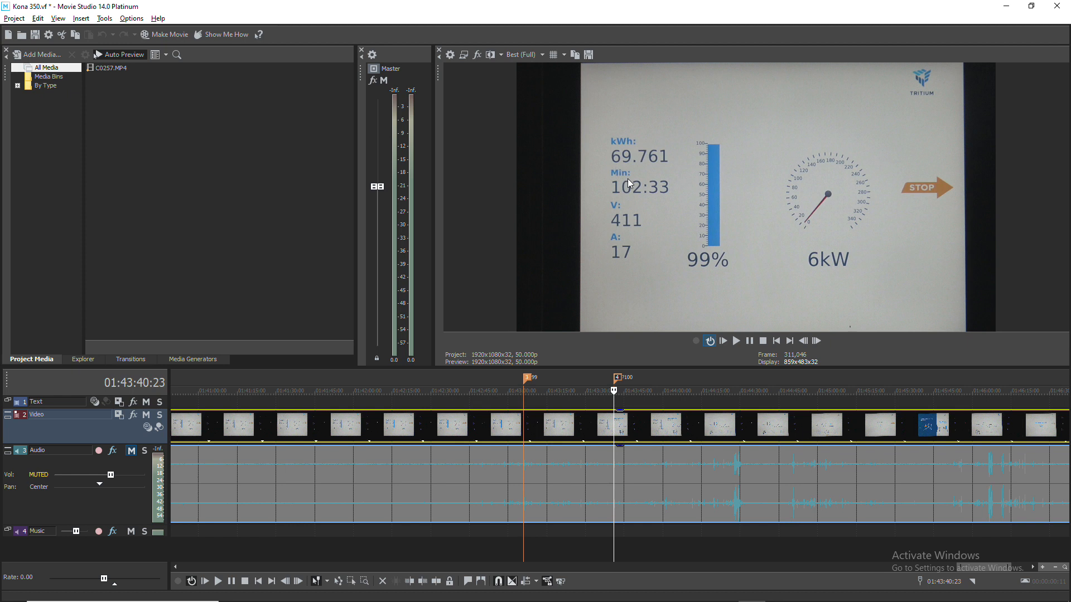
pyautogui.moveTo(648, 195)
pyautogui.write('69.761')
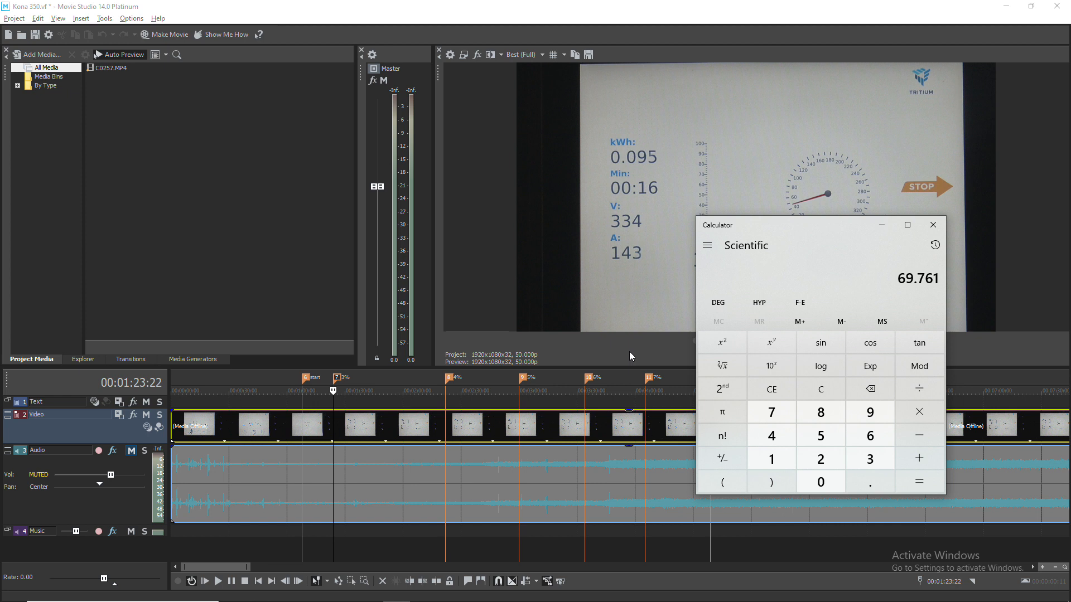
# Divide 69.661 kWh in Calculator to get about 72.56, then return to the video editor
pyautogui.click(919, 435)
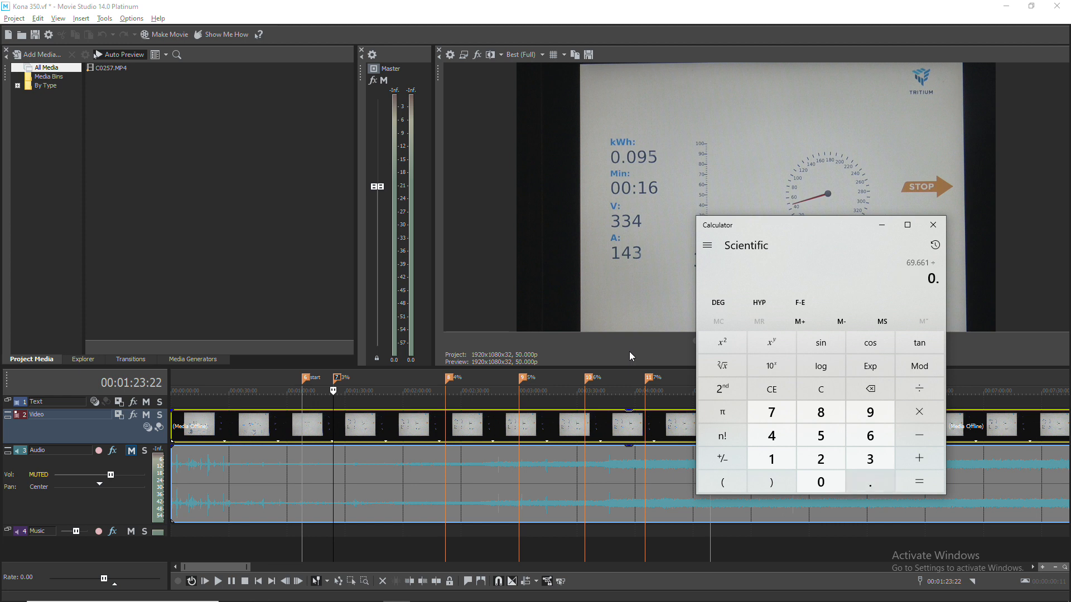
pyautogui.click(919, 481)
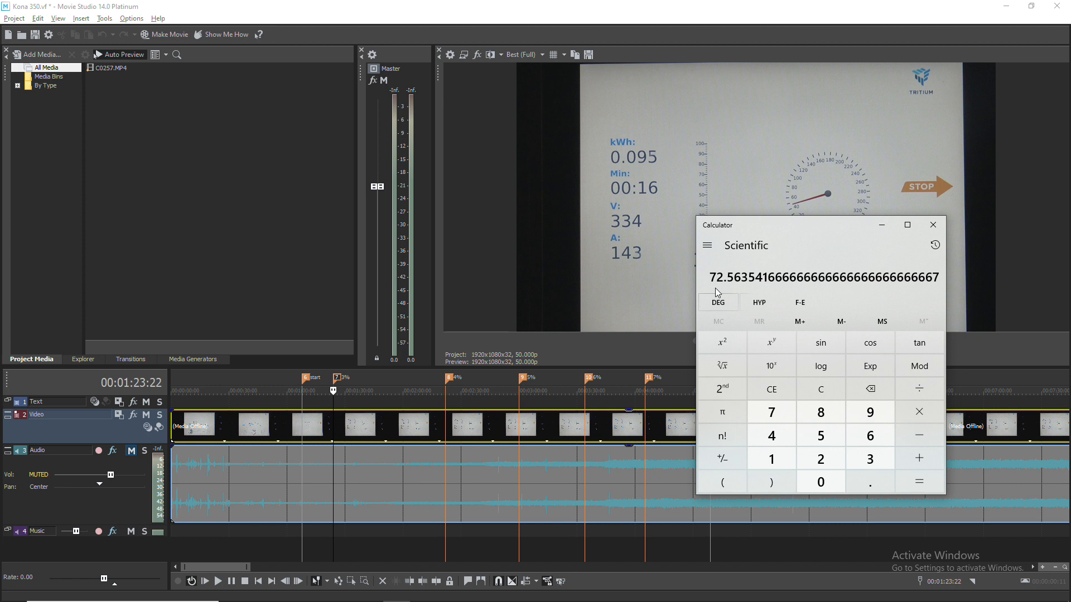
pyautogui.click(933, 224)
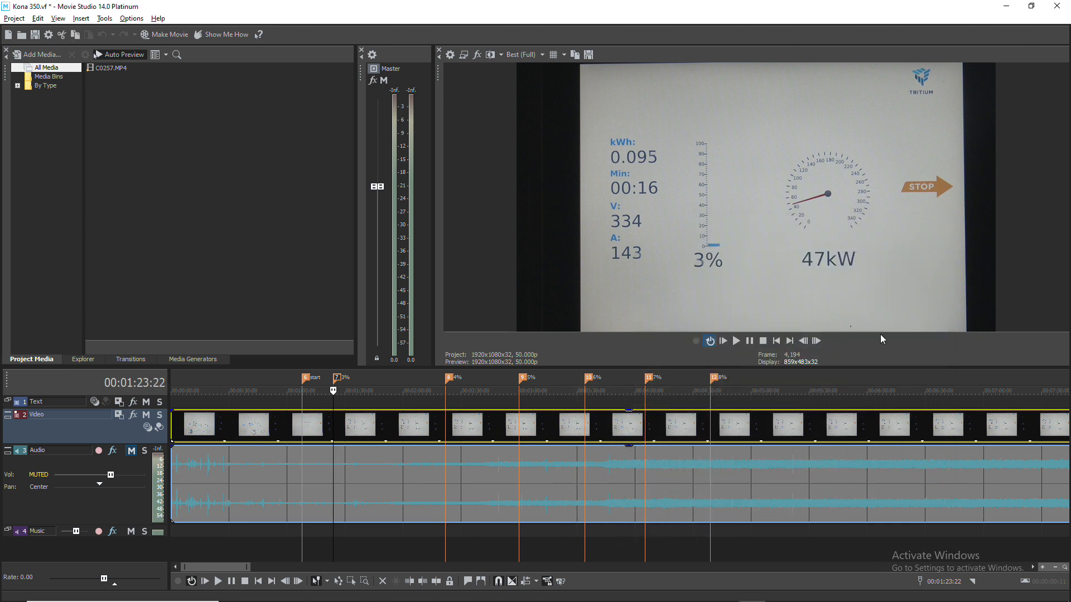
pyautogui.moveTo(640, 334)
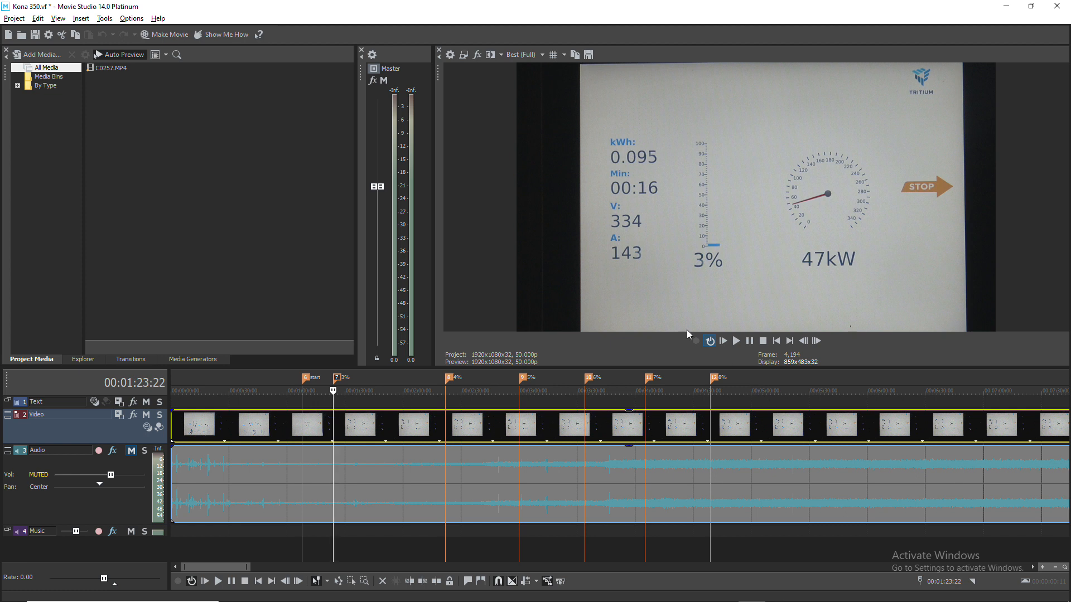
pyautogui.moveTo(702, 330)
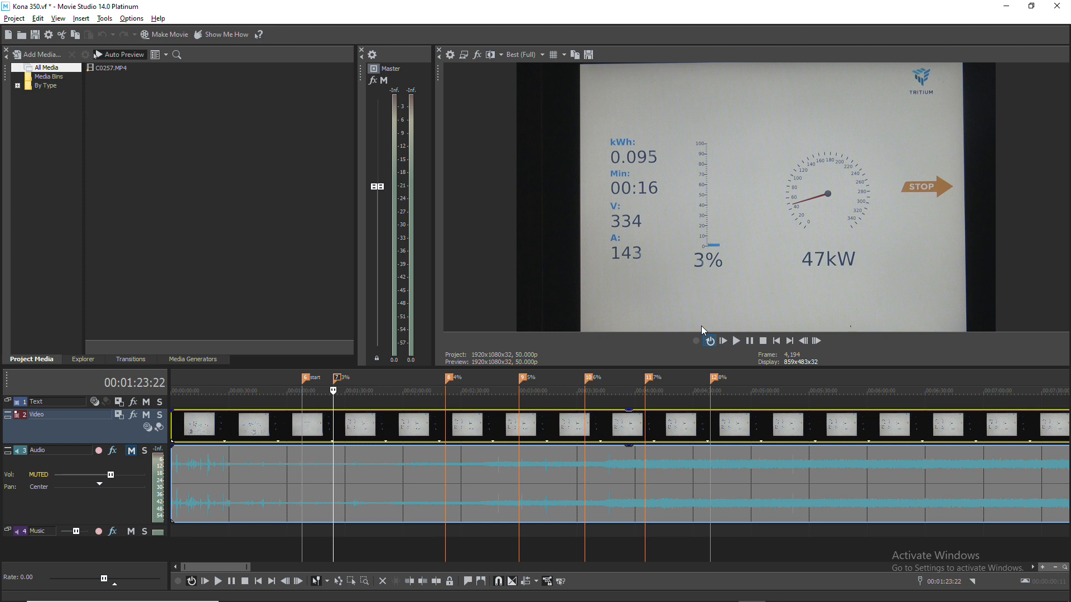
pyautogui.moveTo(668, 301)
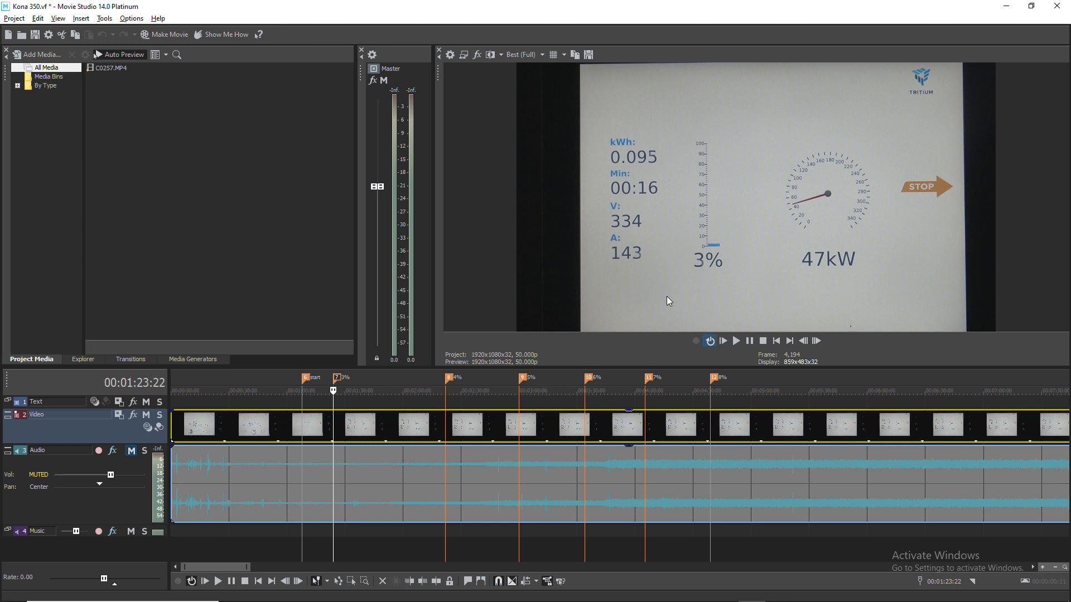